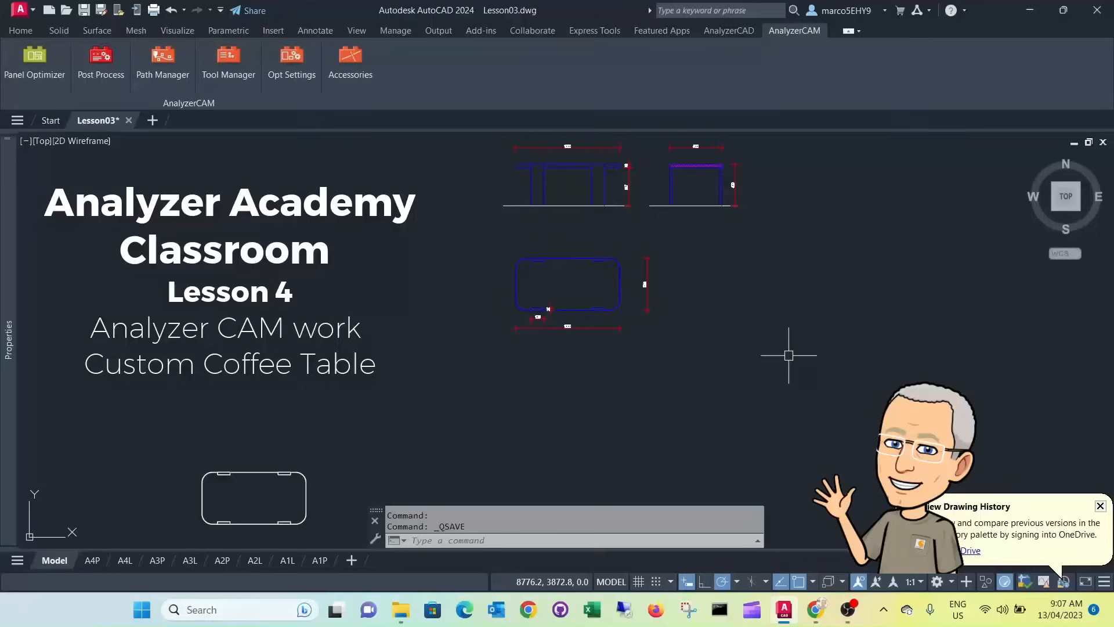
mouse_move(780, 361)
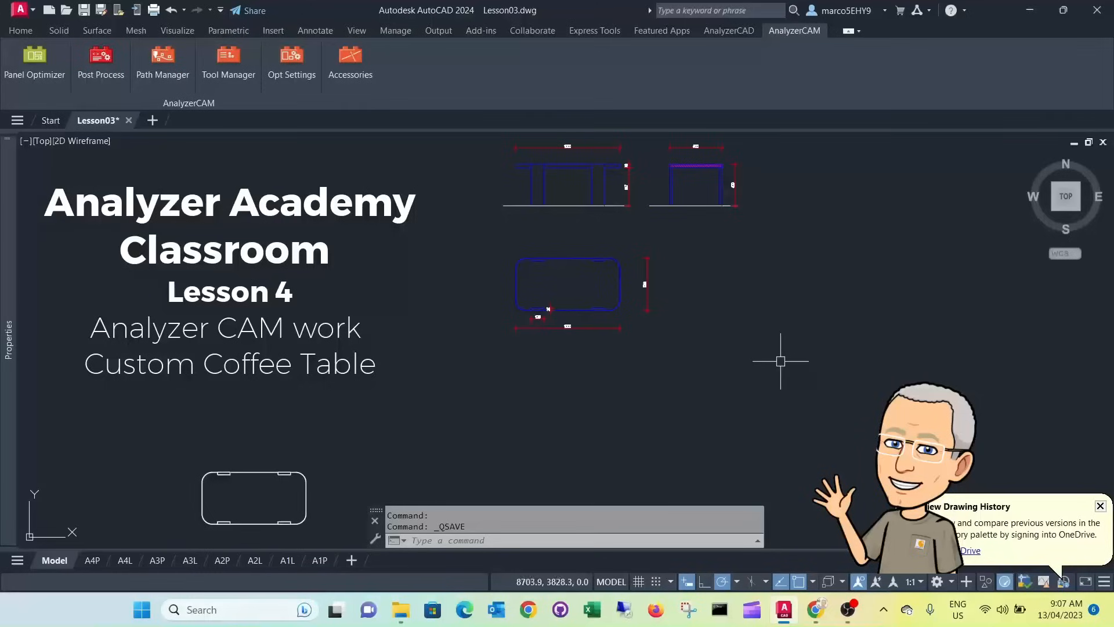
mouse_move(767, 366)
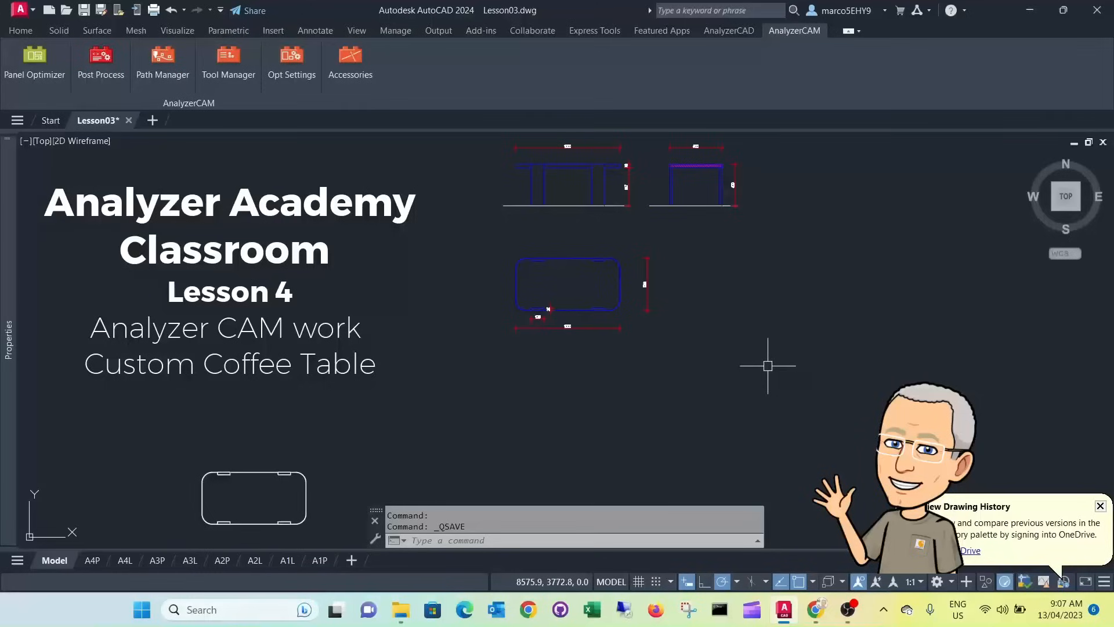
mouse_move(768, 369)
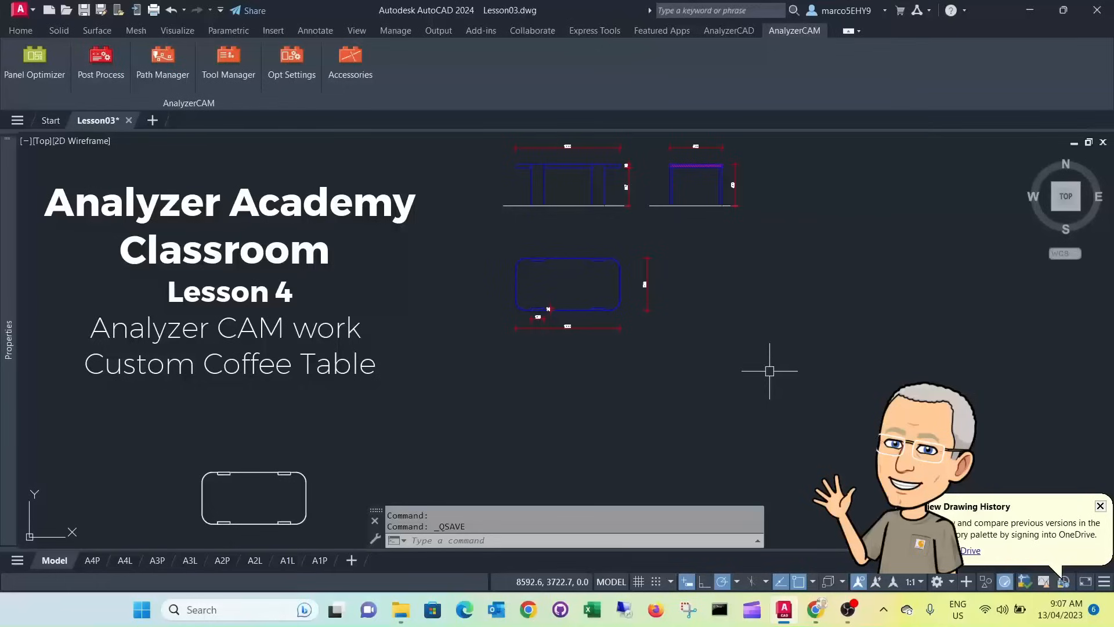
mouse_move(772, 365)
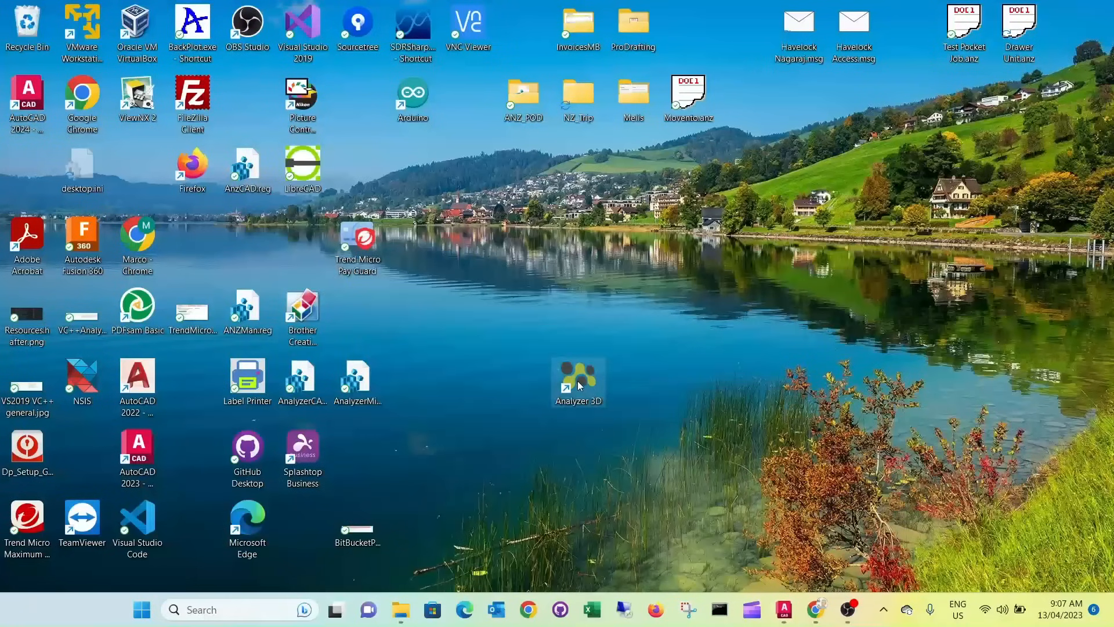
mouse_move(579, 384)
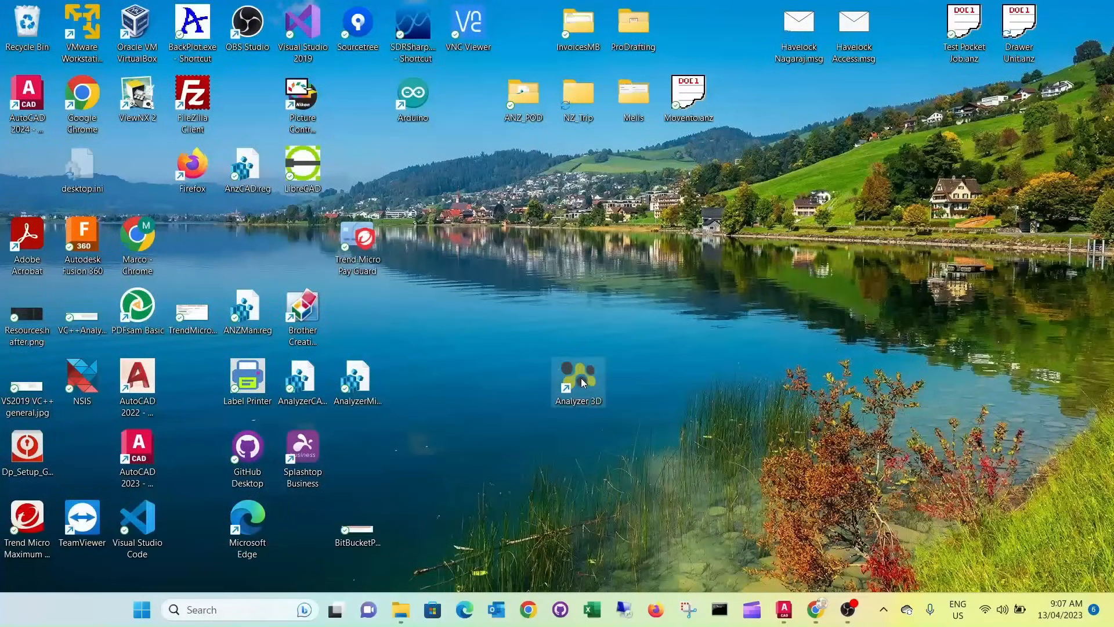
- Launch Analyzer 3D from its desktop shortcut
left_click(578, 382)
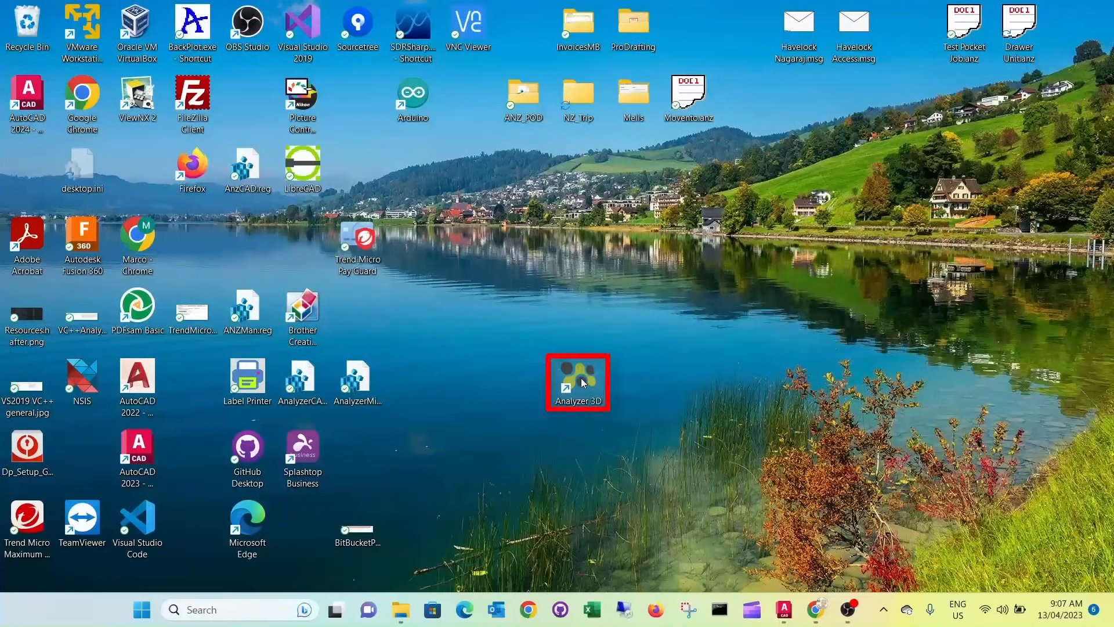
double_click(578, 382)
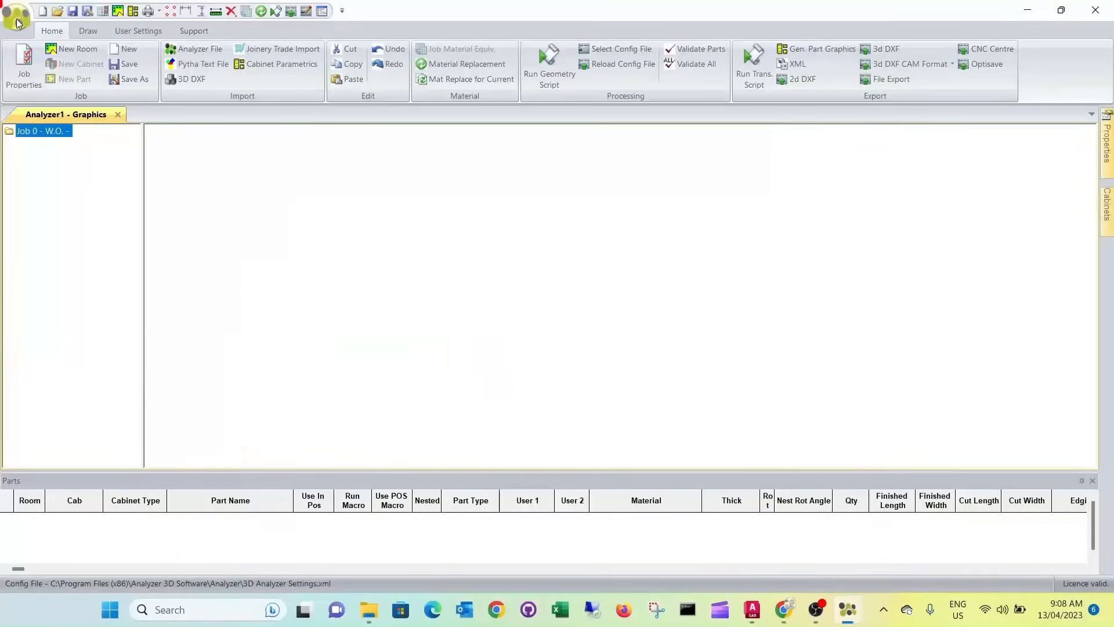
- Open Lesson03.anz from Recent Documents and select the CoffeeTable cabinet in the job tree
left_click(15, 15)
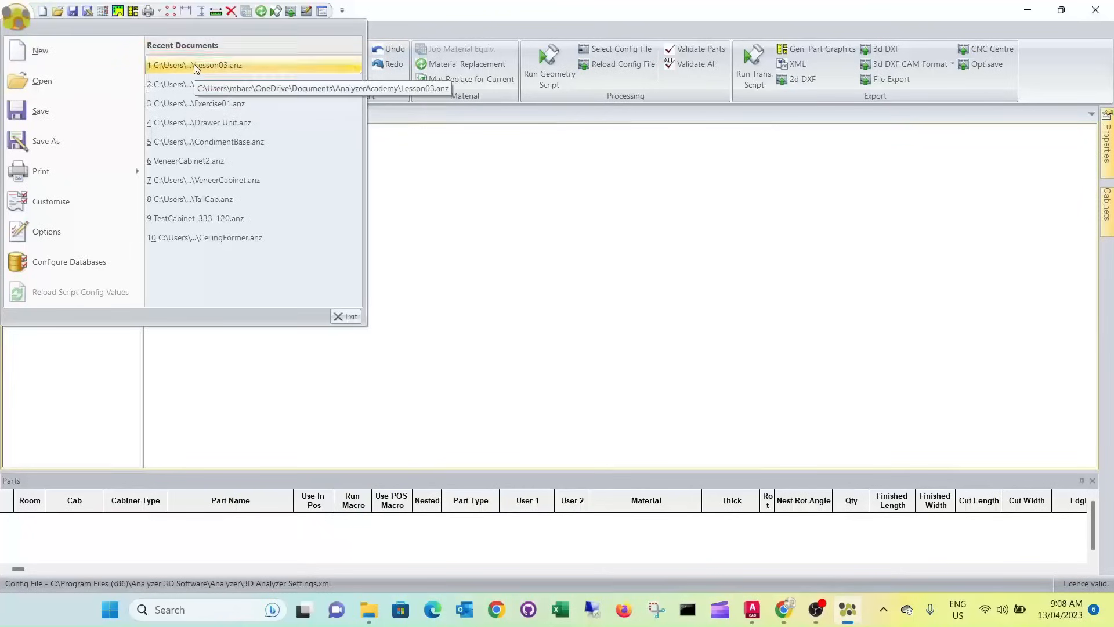
left_click(215, 65)
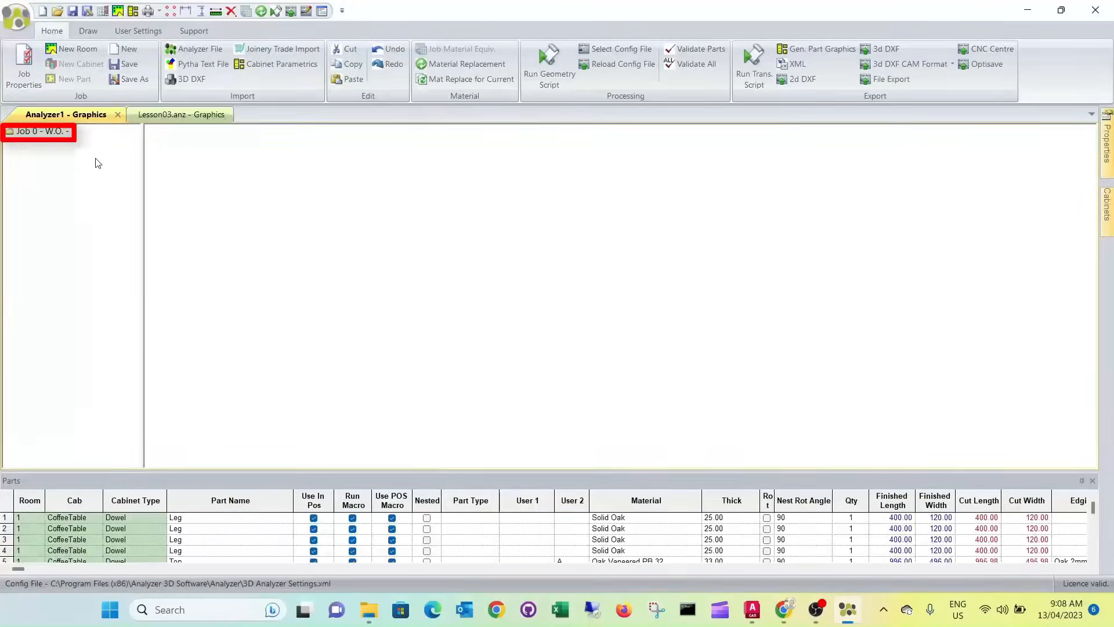
left_click(168, 115)
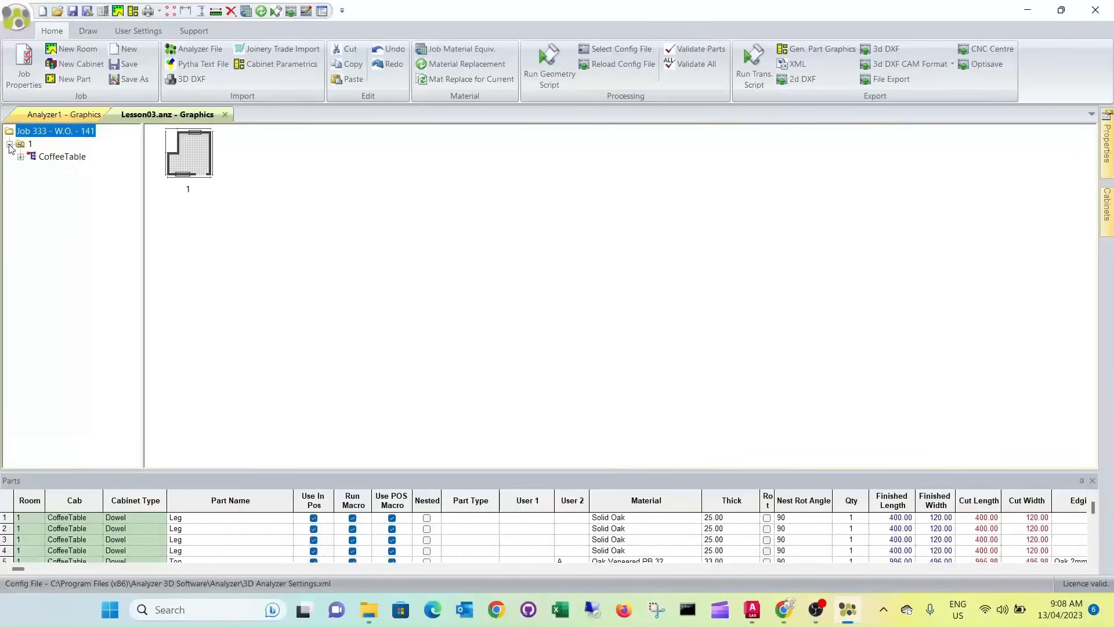
left_click(61, 156)
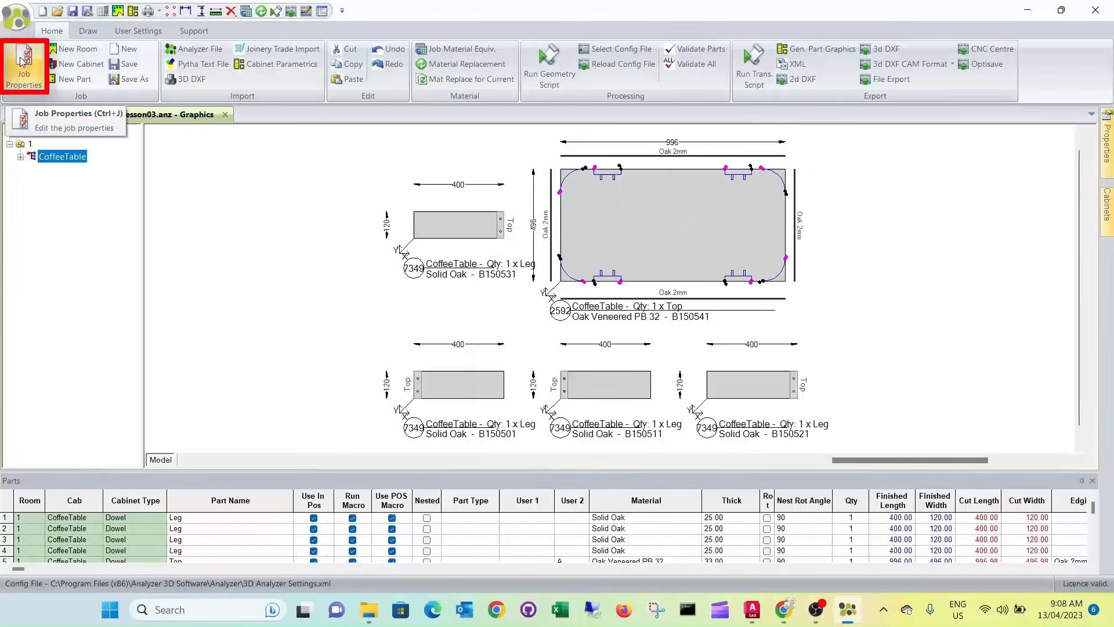
- Accept the Job Details for job 333 unchanged, then rerun the geometry script for CoffeeTable
left_click(23, 64)
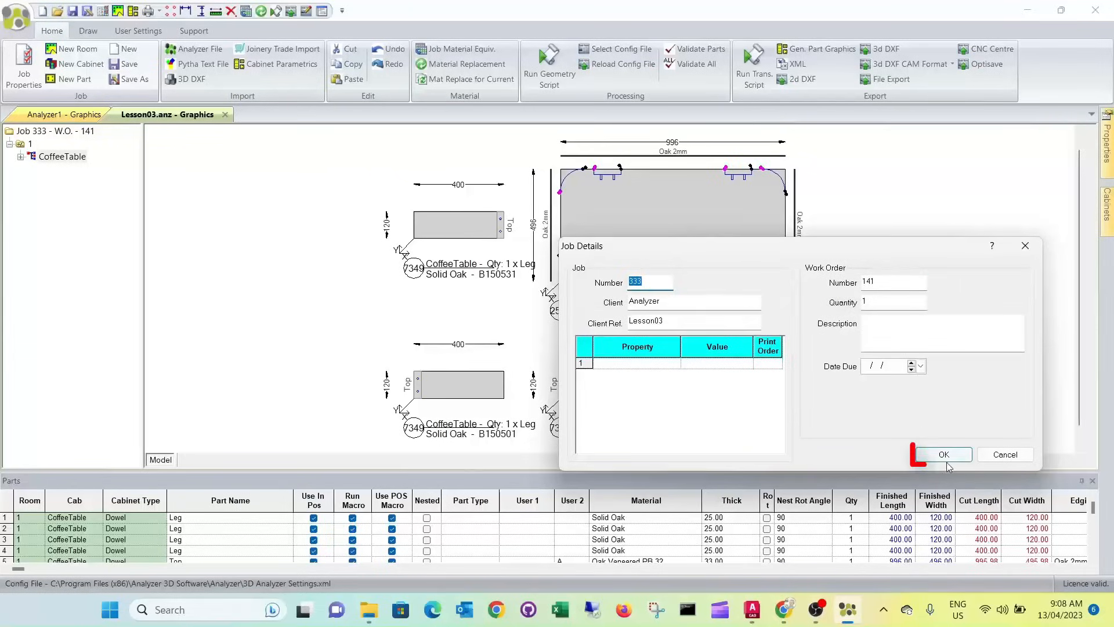
left_click(943, 454)
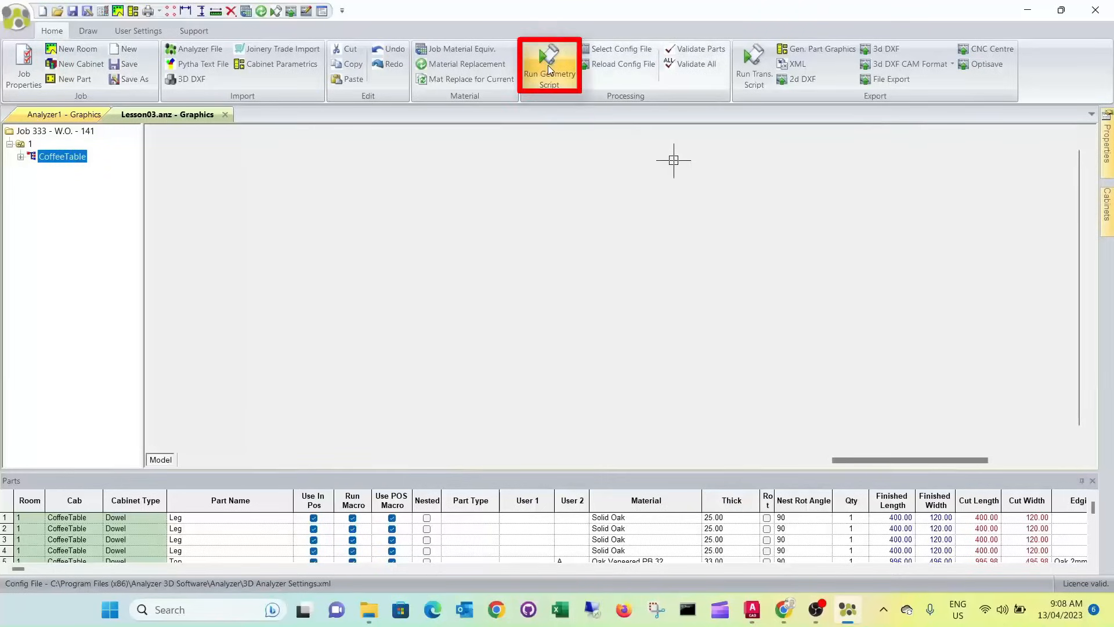
left_click(549, 63)
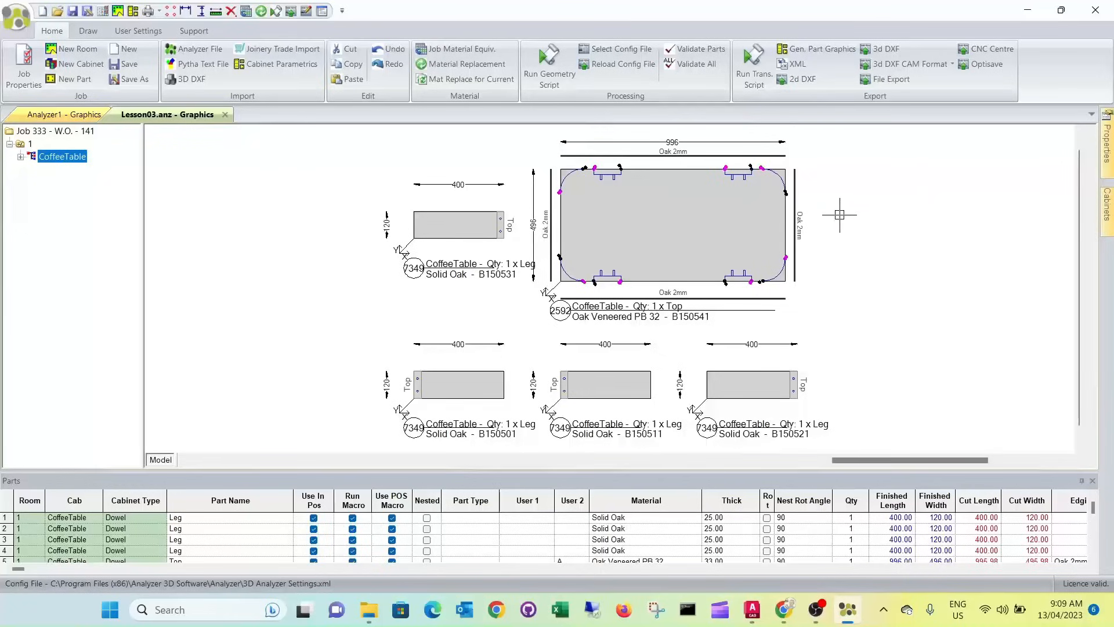
mouse_move(885, 78)
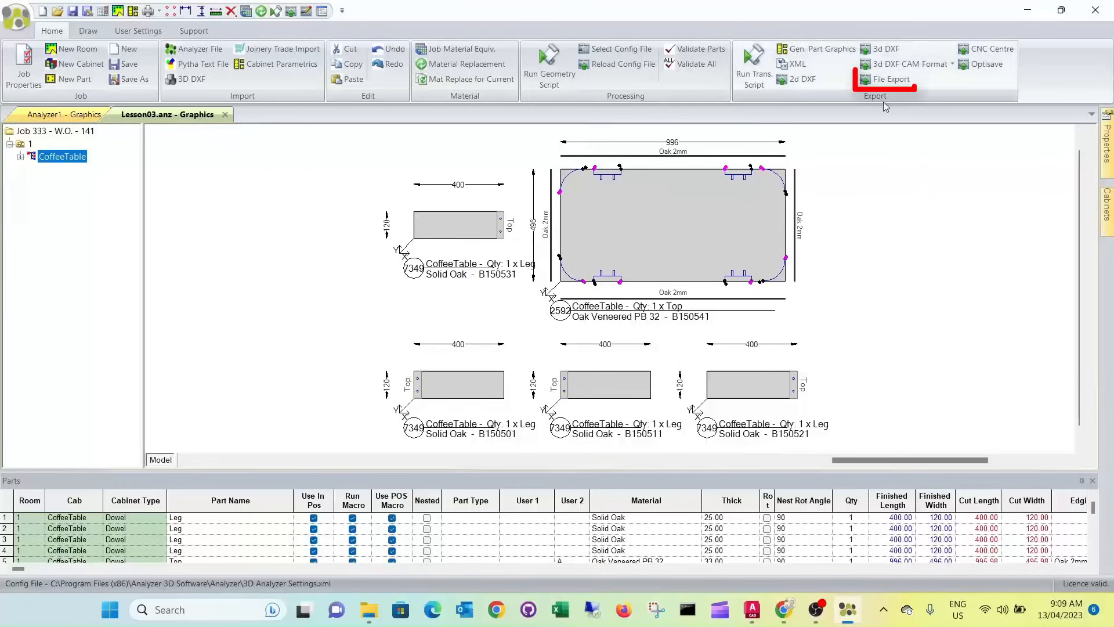
- Export the job as OptiPlanningSimple CSV 333_141_Lesson03_158.csv and acknowledge the write notice
left_click(892, 79)
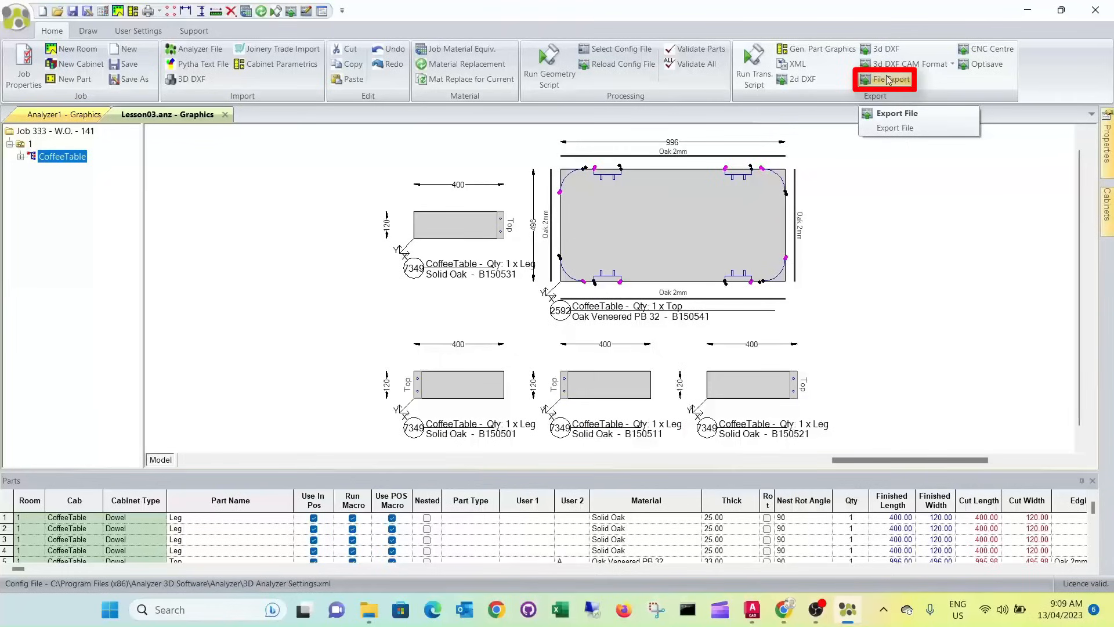
mouse_move(887, 80)
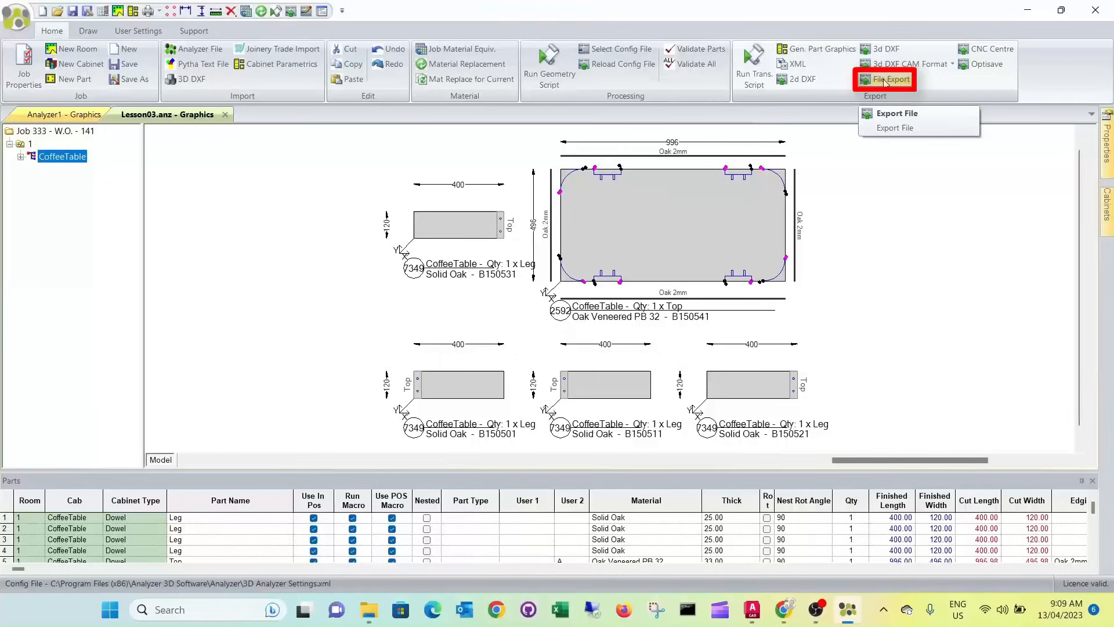
left_click(896, 112)
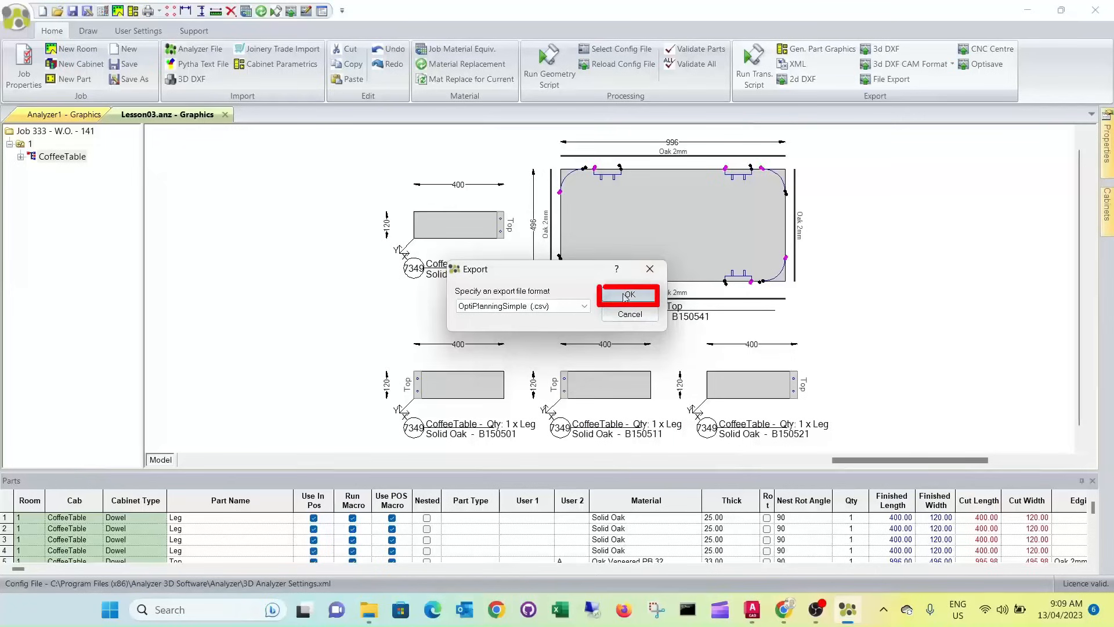
left_click(626, 296)
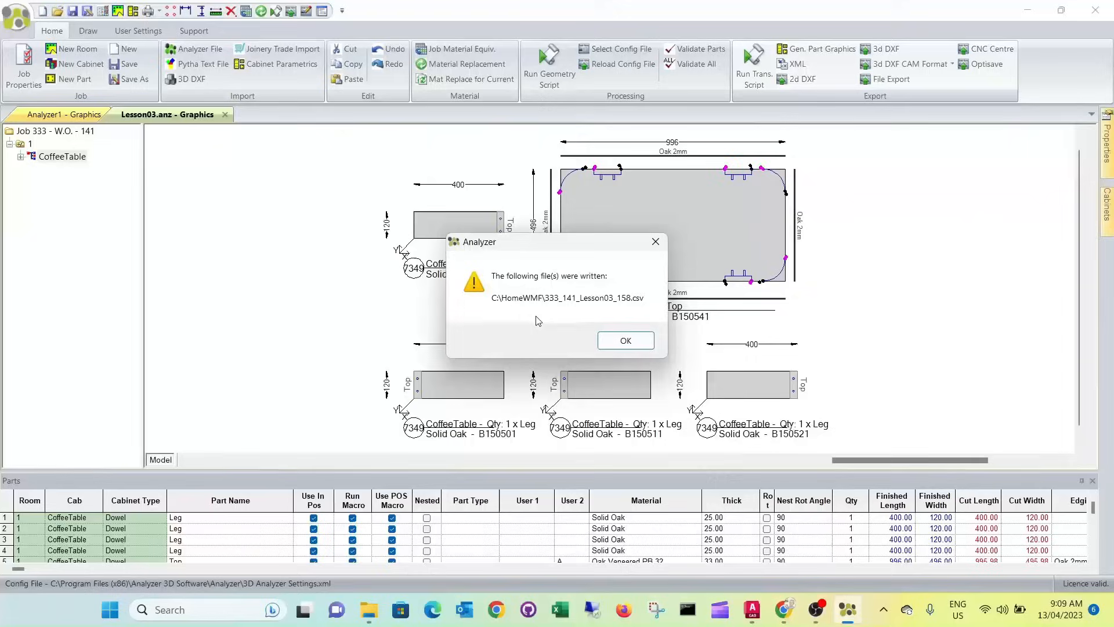
mouse_move(613, 308)
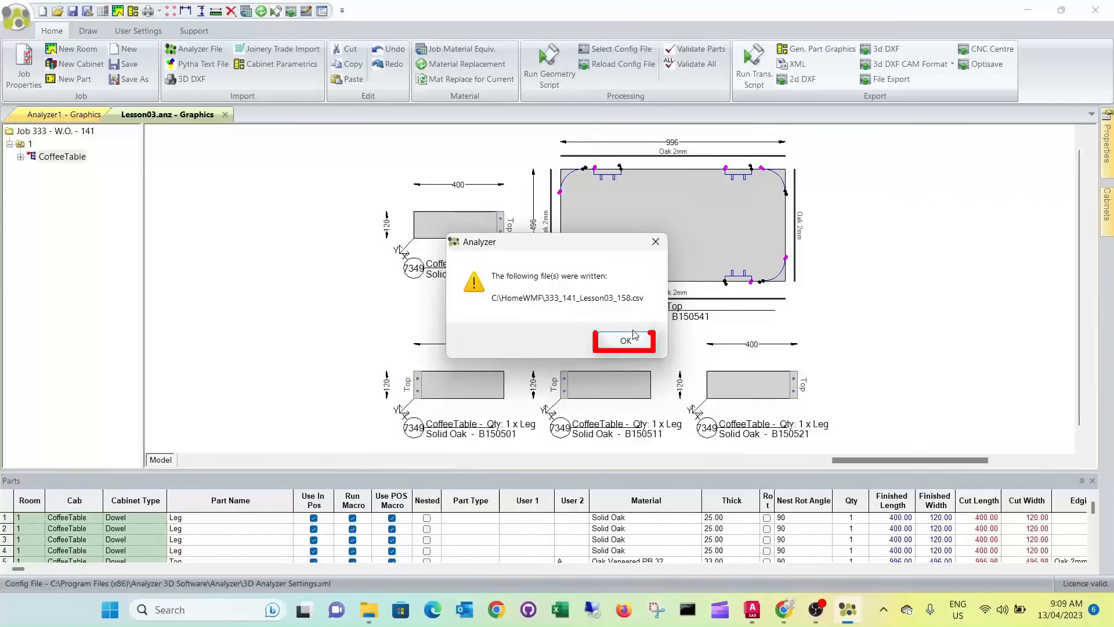
left_click(624, 340)
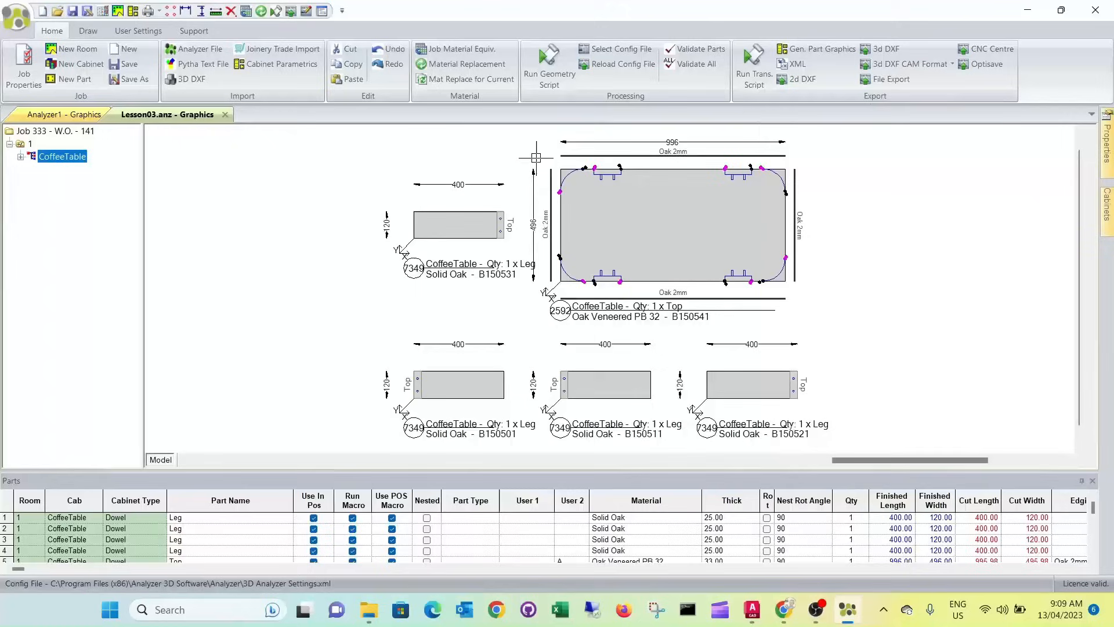
mouse_move(752, 64)
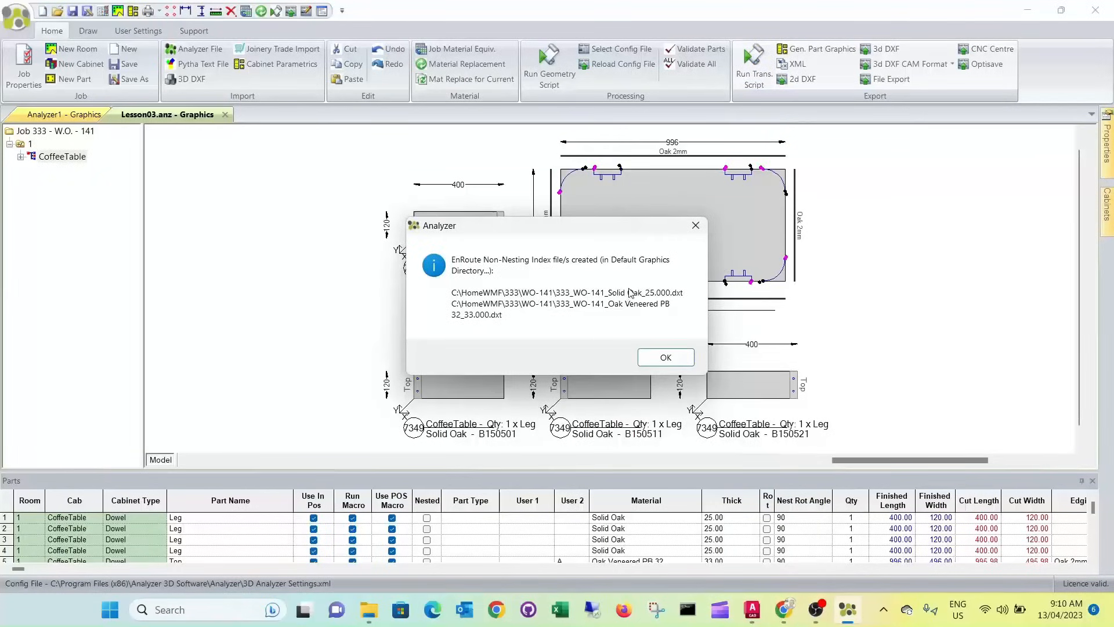
mouse_move(631, 309)
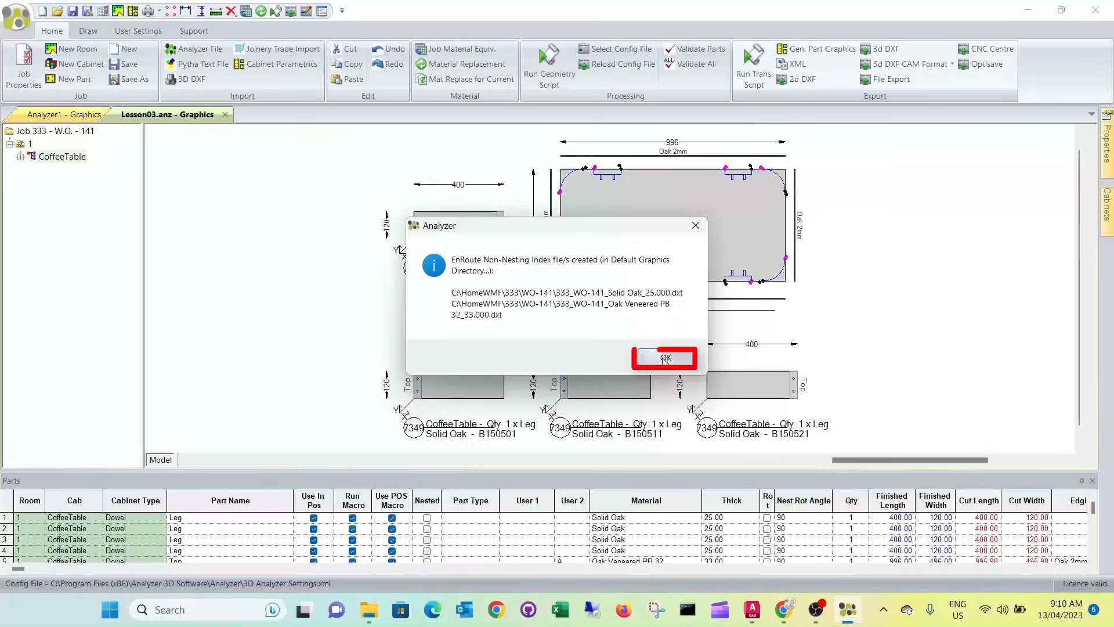
- Acknowledge the notice that the material index DXT files were created
left_click(663, 358)
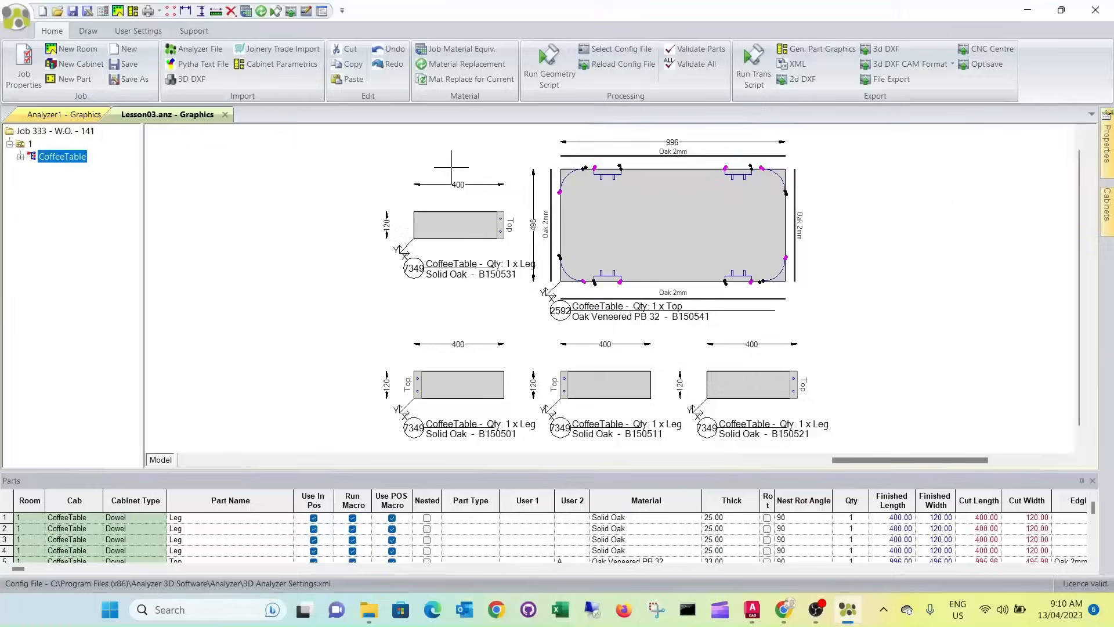
mouse_move(743, 444)
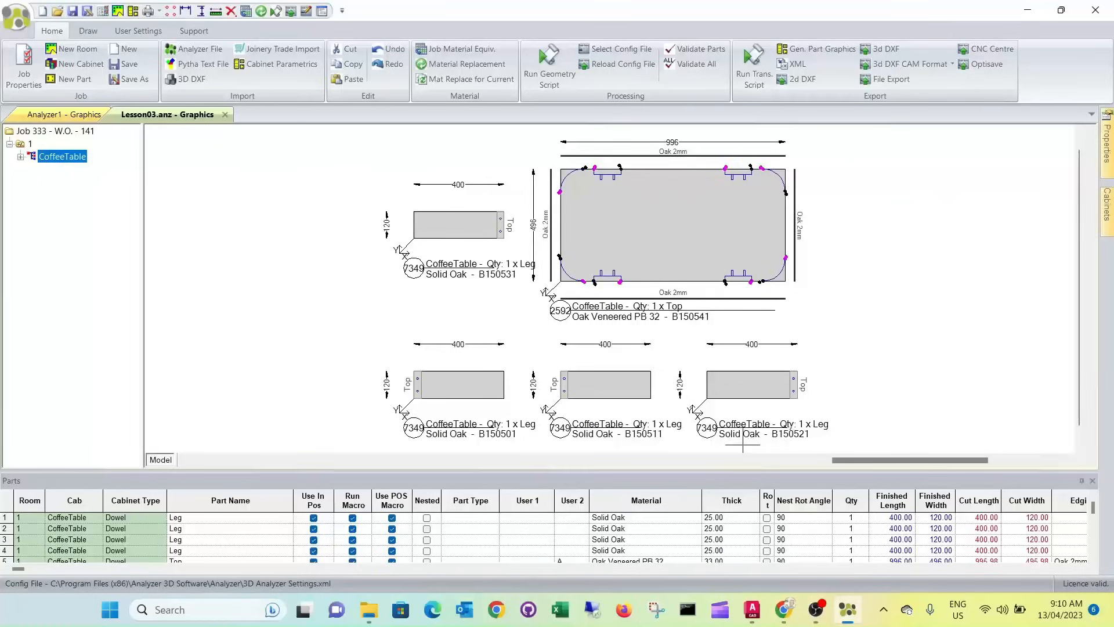
mouse_move(751, 609)
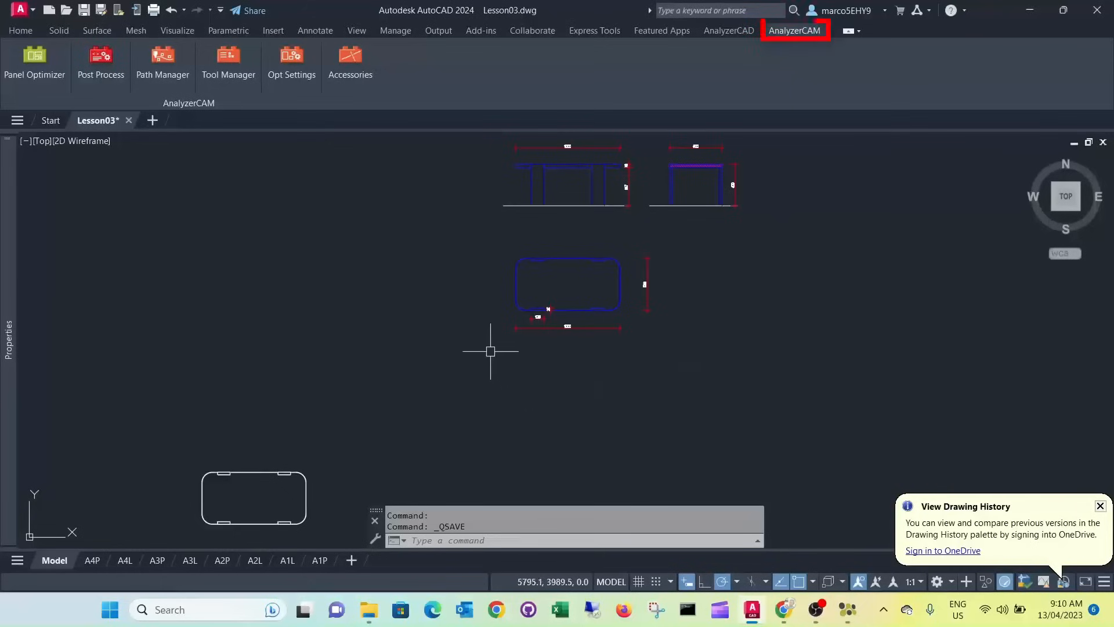
mouse_move(404, 192)
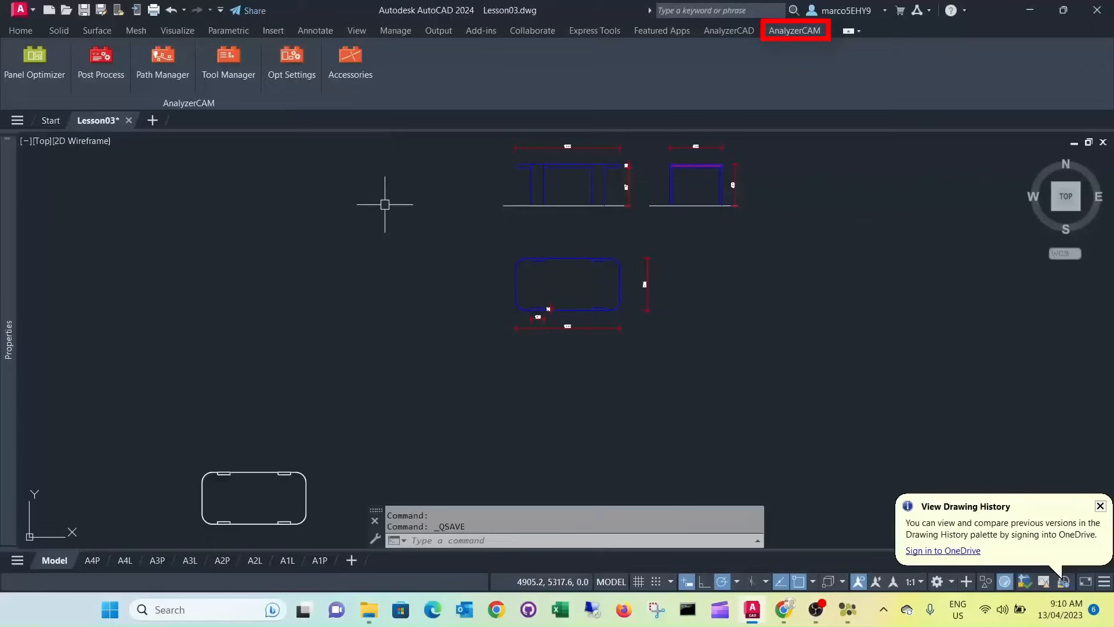
mouse_move(277, 194)
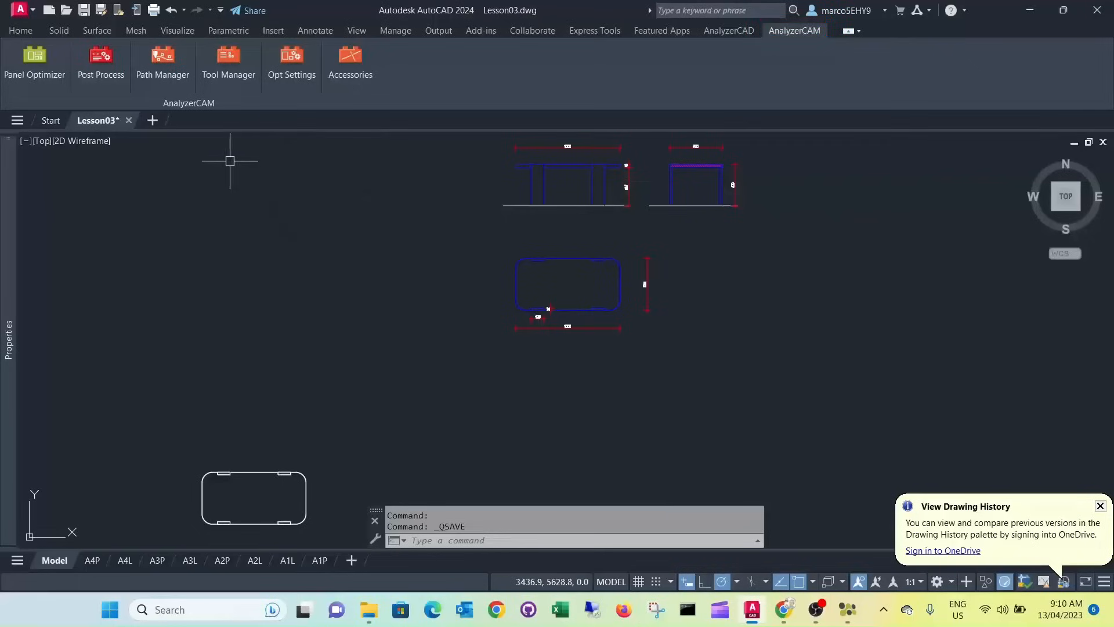
- In Opt Settings choose the Biesse_CIX_Pod machine, acknowledge the notice and save the settings
left_click(290, 64)
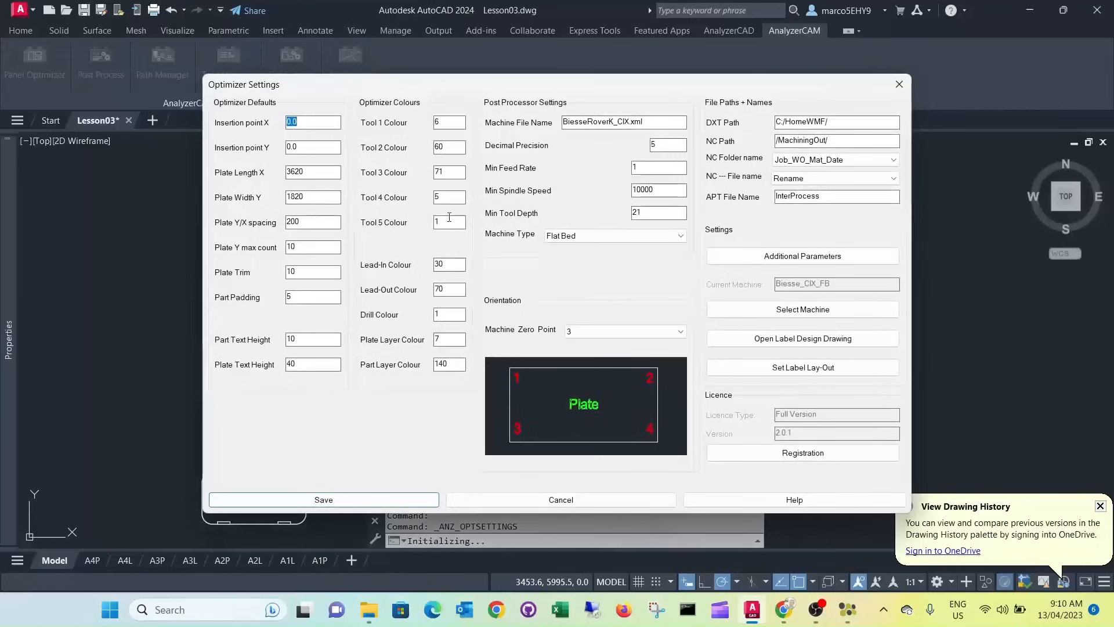
mouse_move(723, 245)
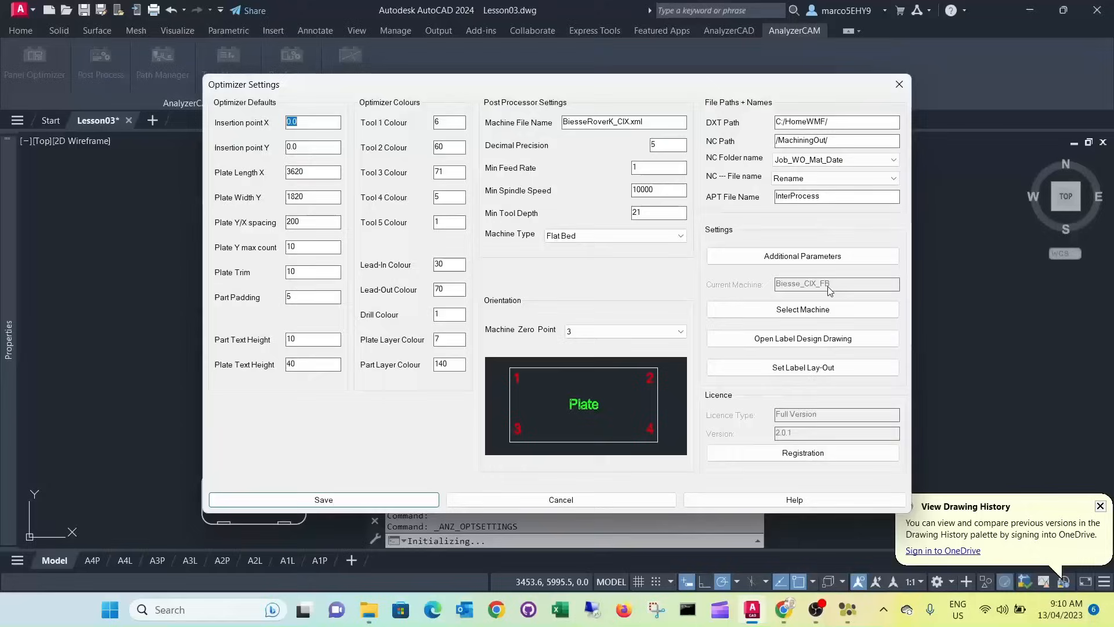
left_click(802, 309)
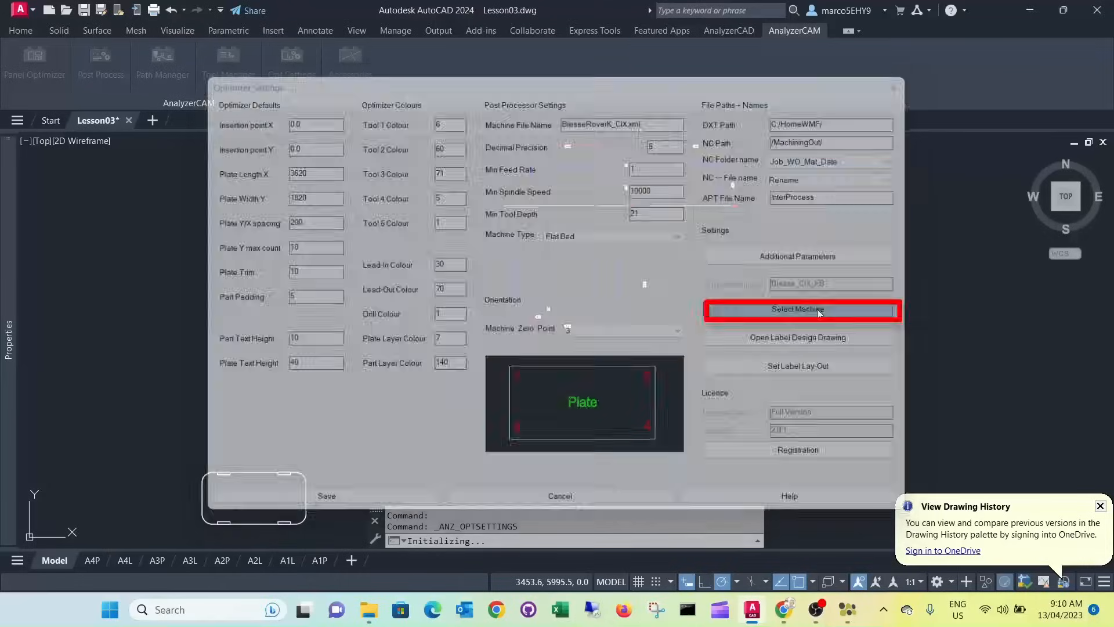
left_click(802, 309)
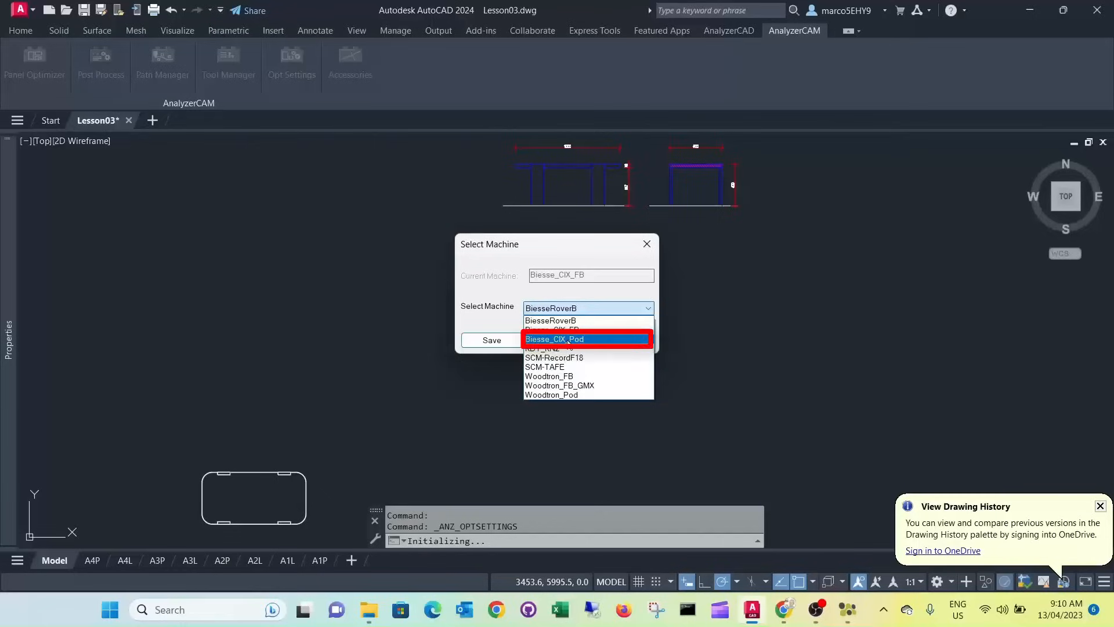
left_click(556, 338)
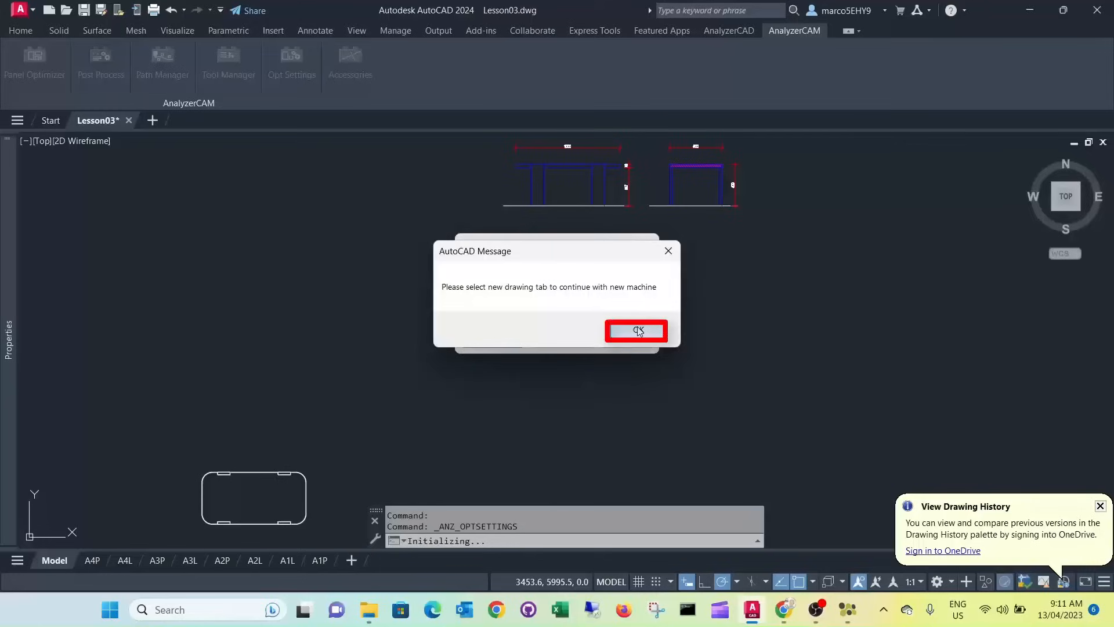
left_click(635, 331)
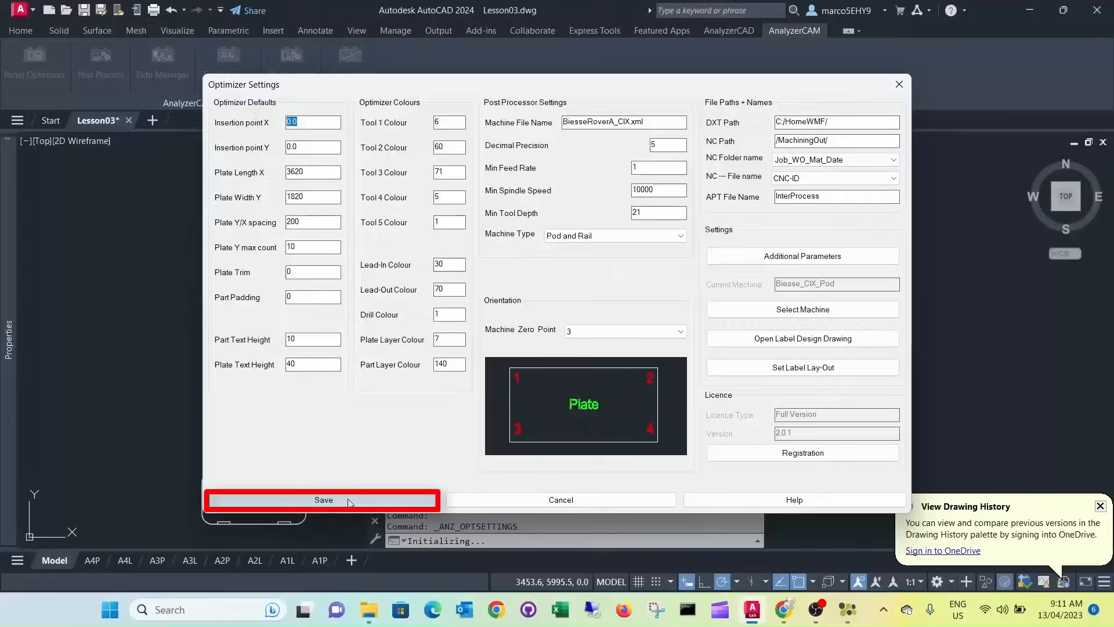
left_click(324, 499)
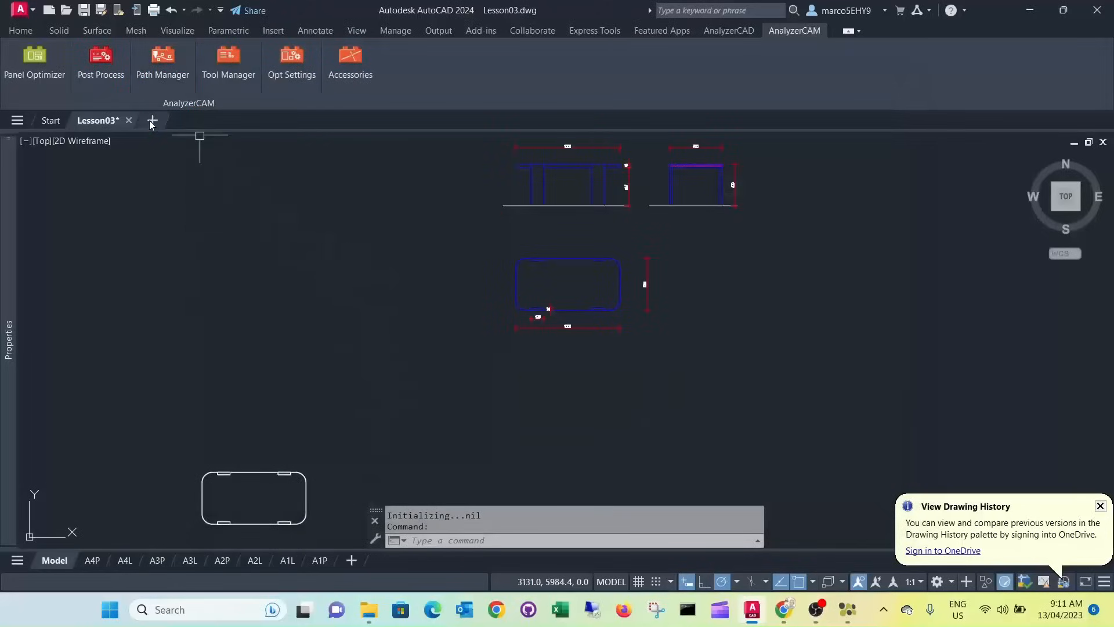
- Create a new blank drawing and save it as Lesson04
left_click(151, 120)
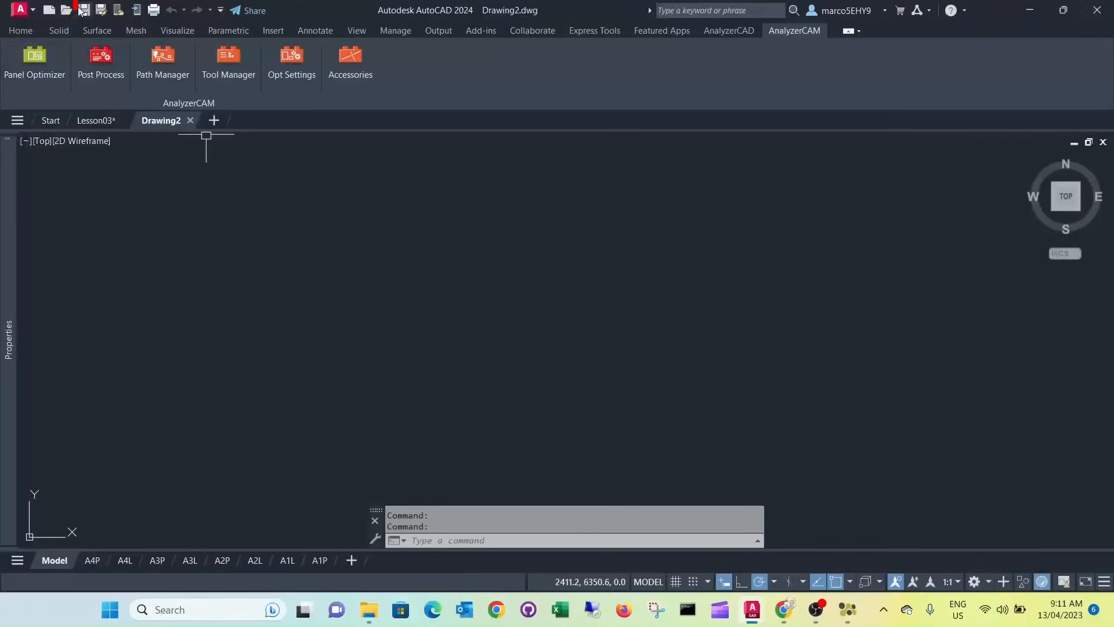
left_click(82, 11)
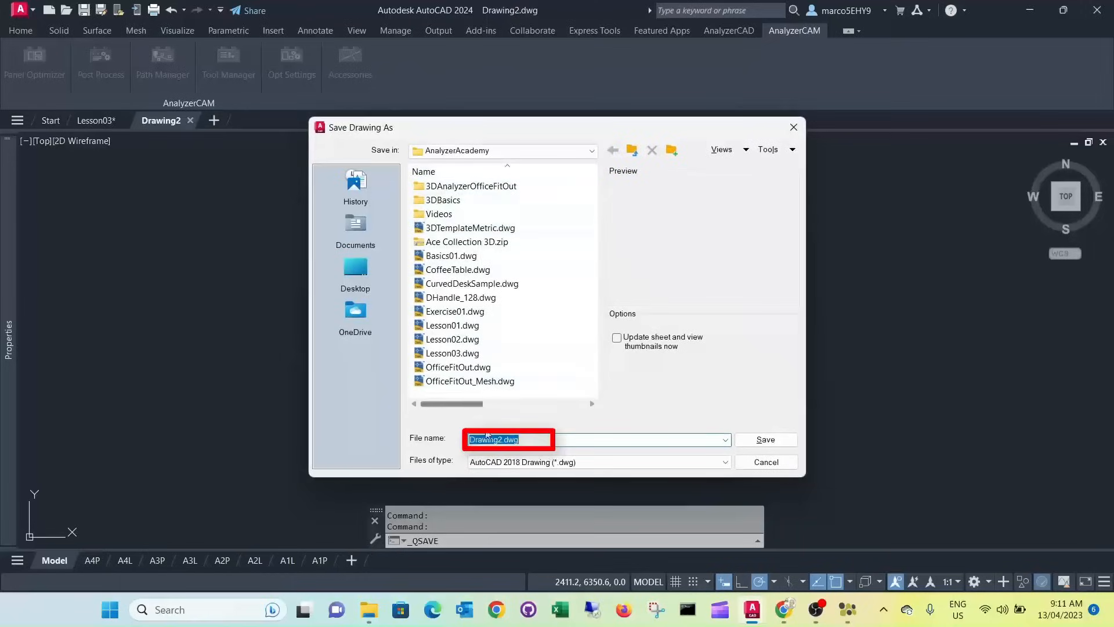
left_click(765, 438)
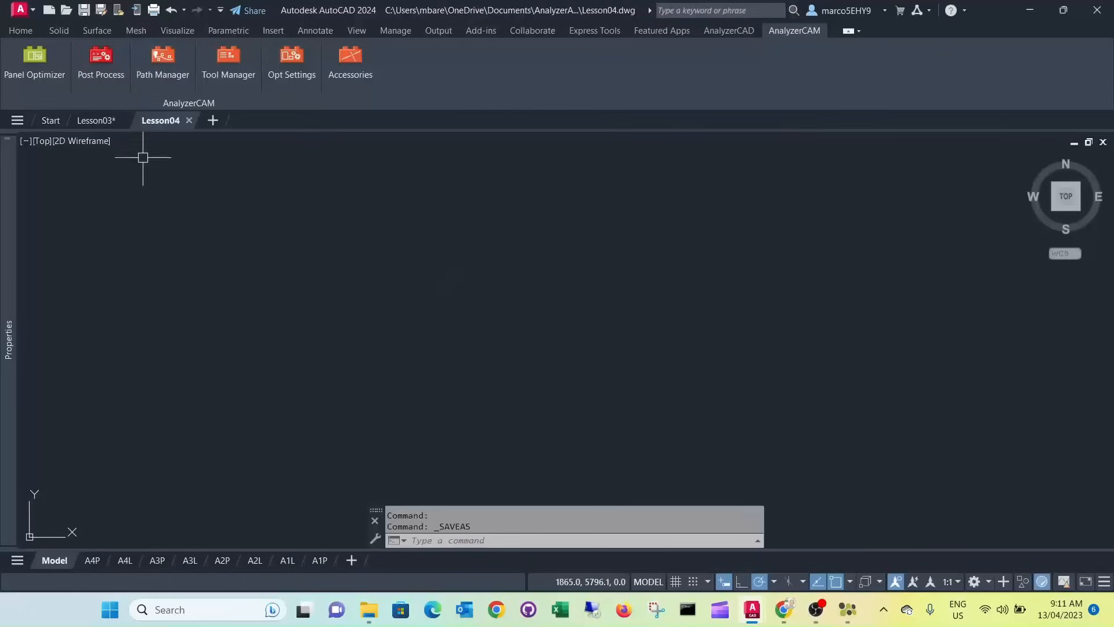
mouse_move(34, 60)
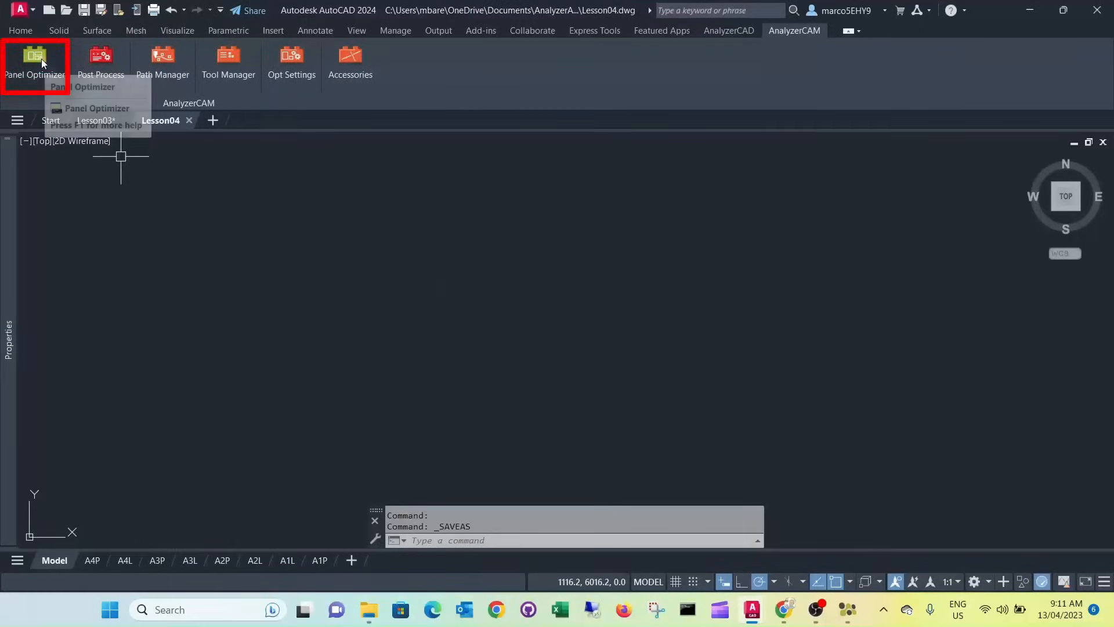
- Start Select Analyzer Parts in the Panel Optimizer and choose Add Parts List
left_click(33, 57)
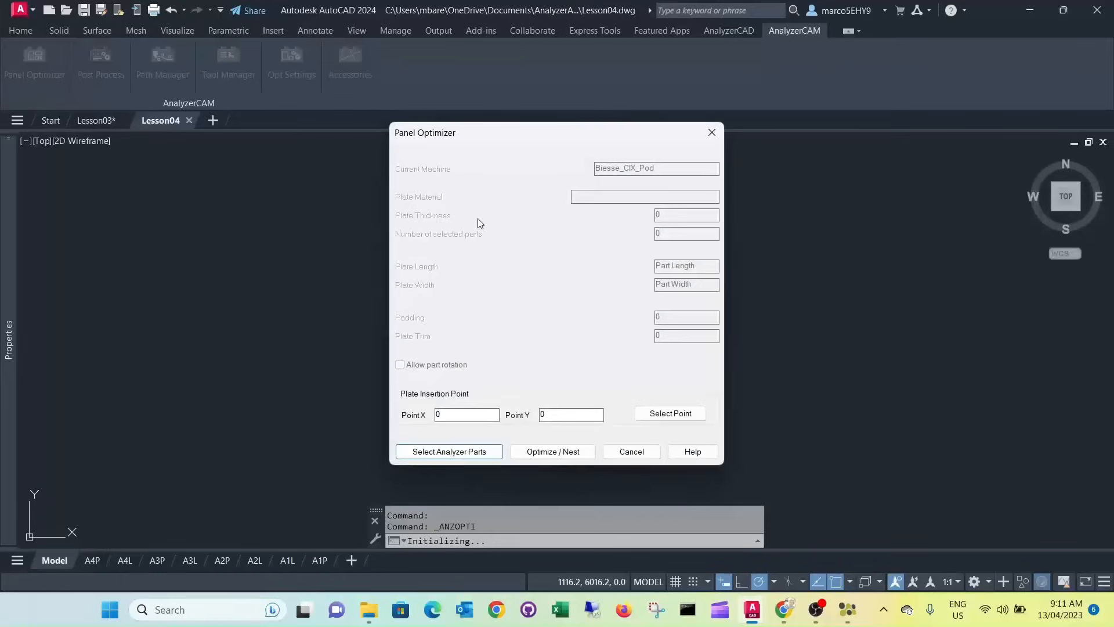
left_click(448, 452)
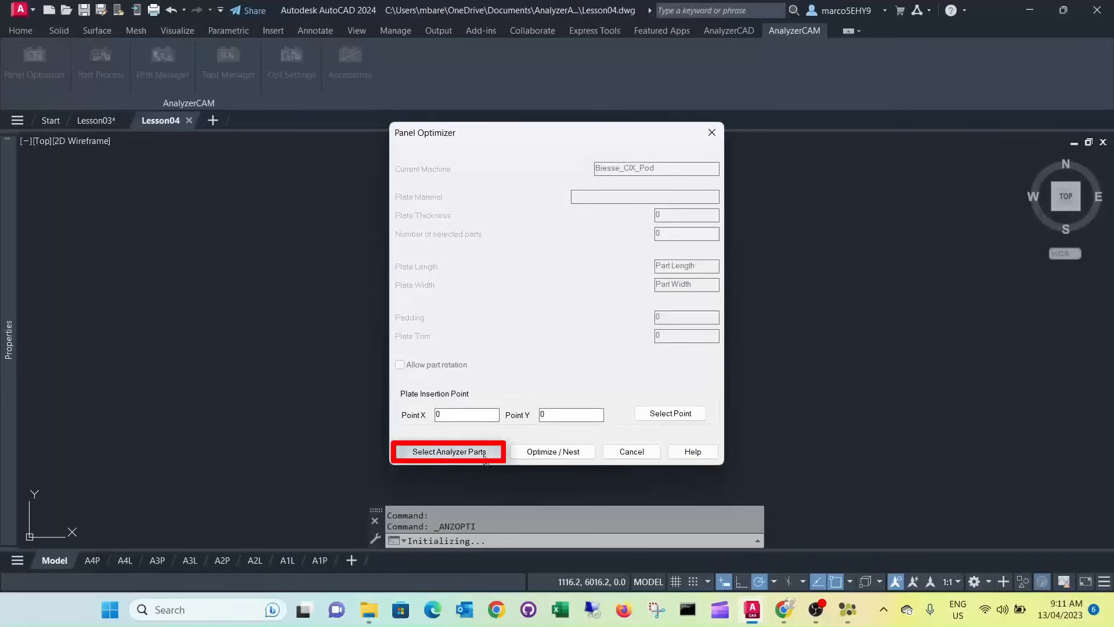
left_click(449, 452)
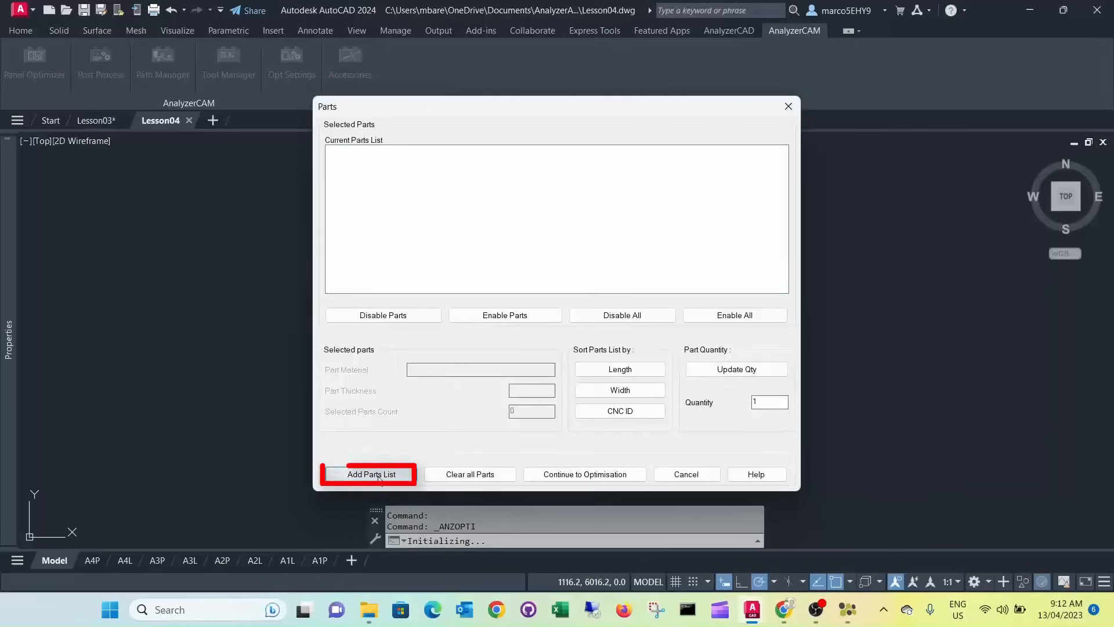
left_click(369, 473)
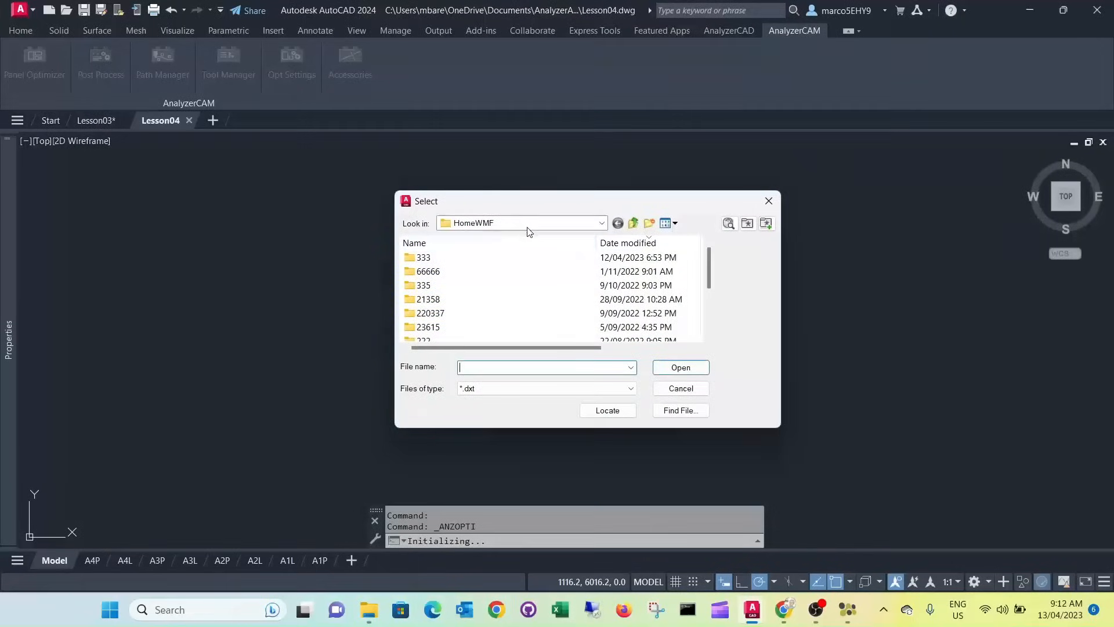
- Load the Oak Veneered PB 32 .dxt parts file from job 333, work order WO-141
left_click(424, 258)
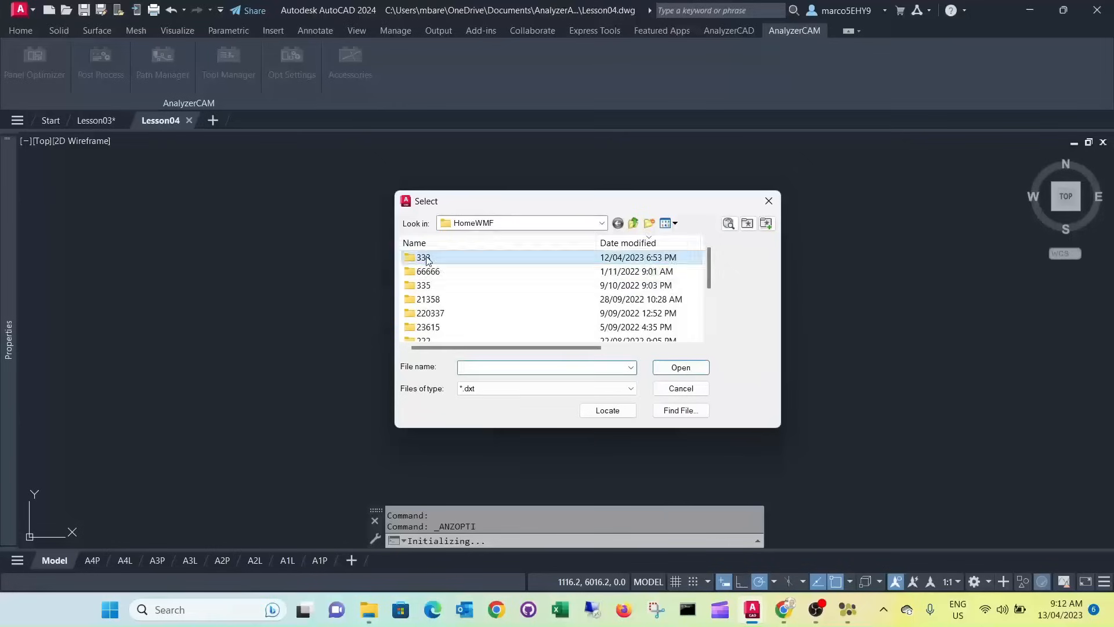
double_click(423, 257)
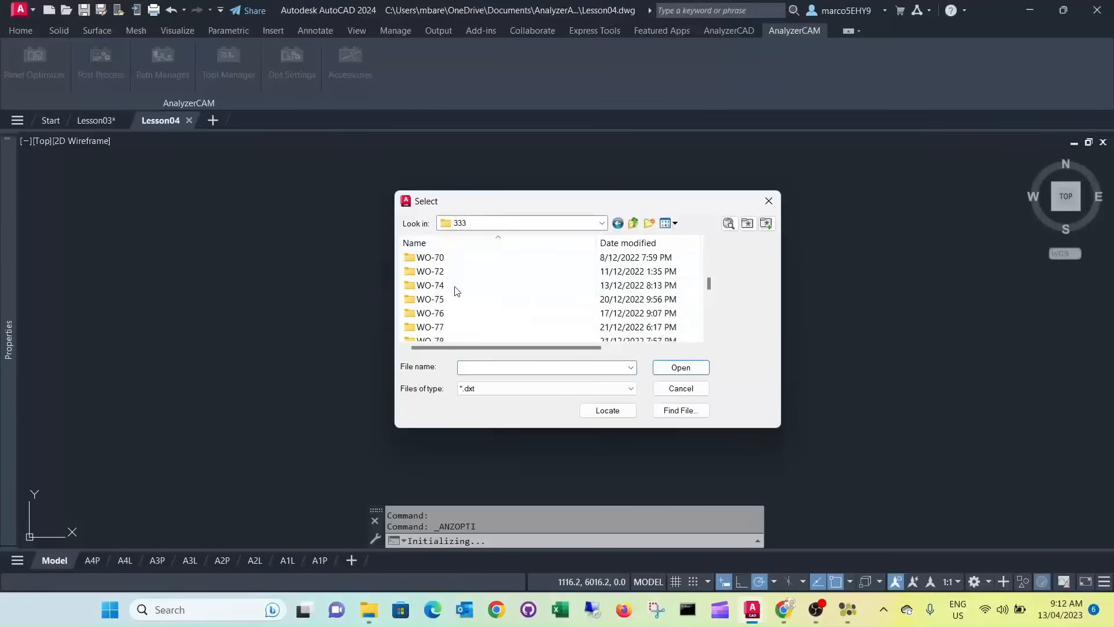
left_click(429, 327)
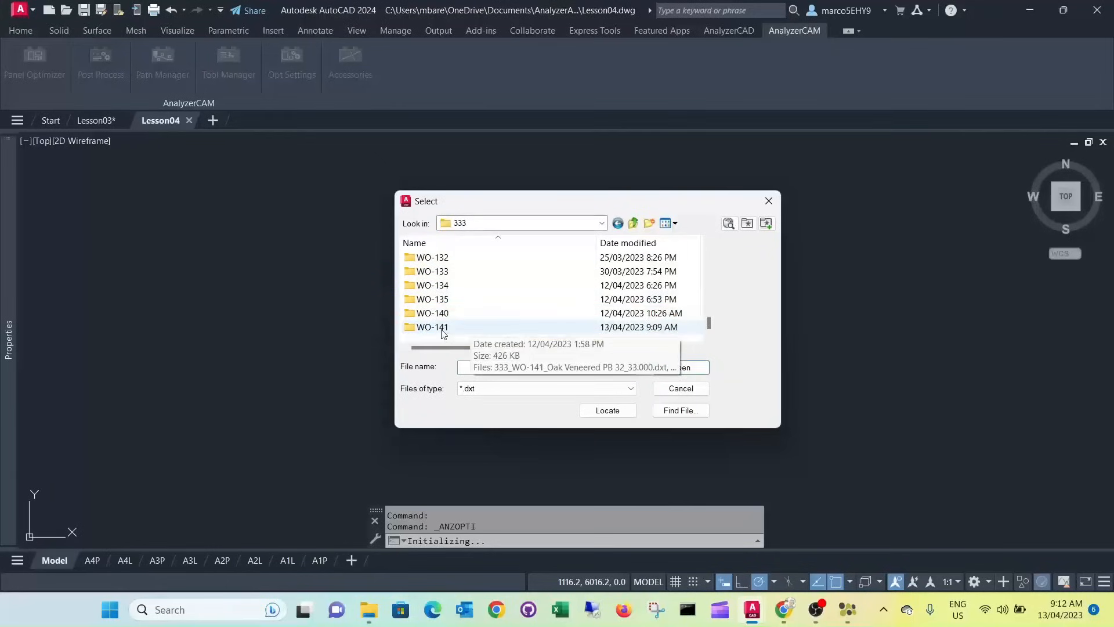
double_click(430, 327)
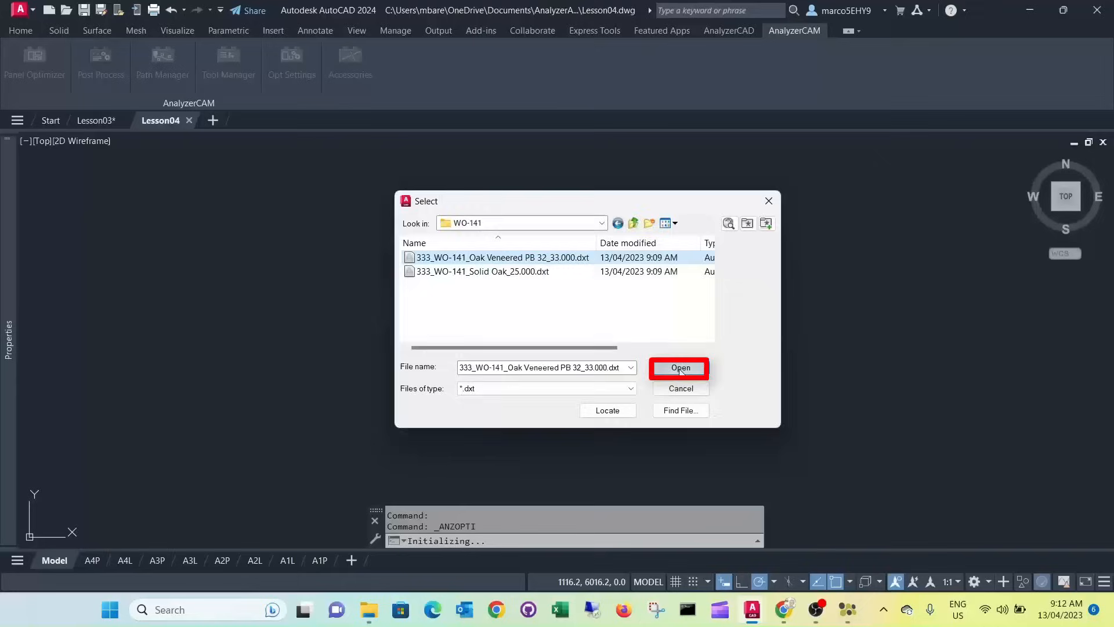
left_click(679, 368)
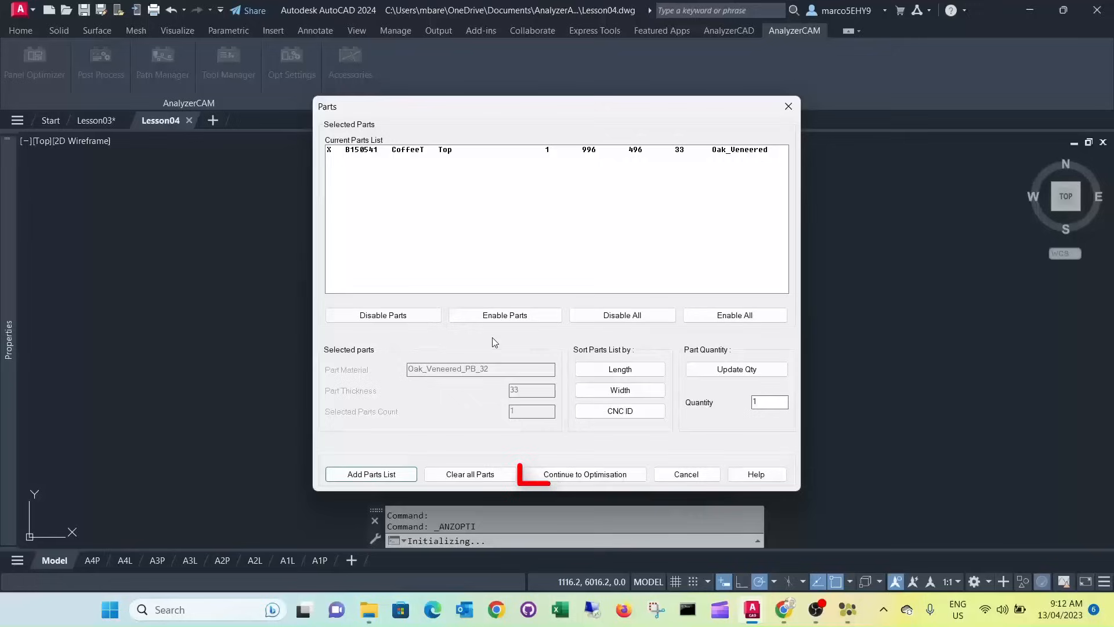
- Nest tabletop B150541 onto its plate and view it in 3D with 2D Wireframe style
left_click(585, 473)
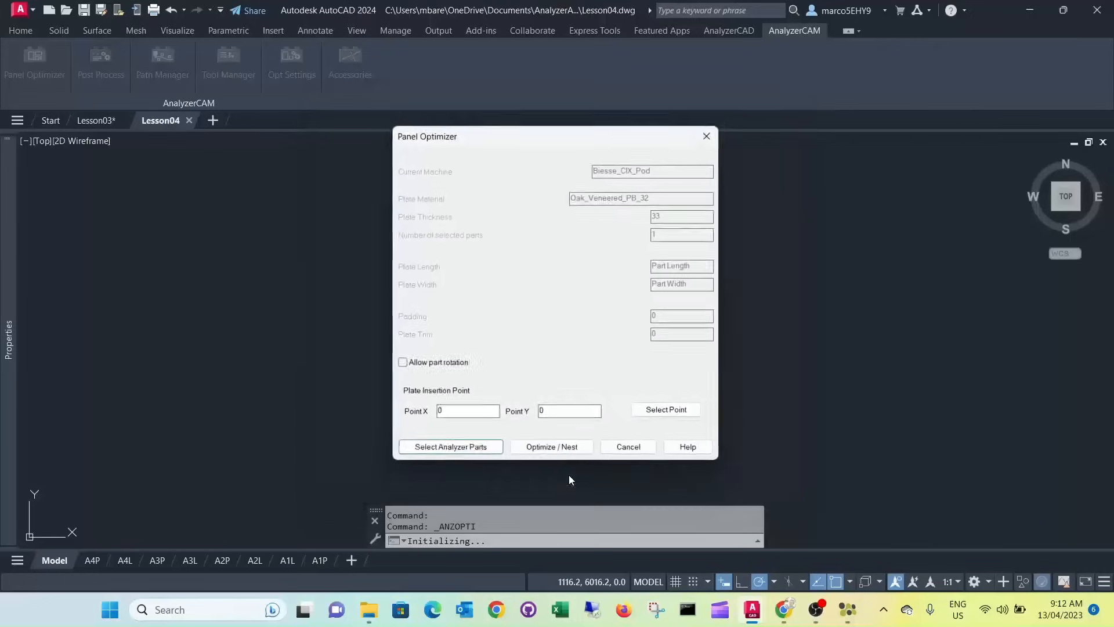
left_click(551, 451)
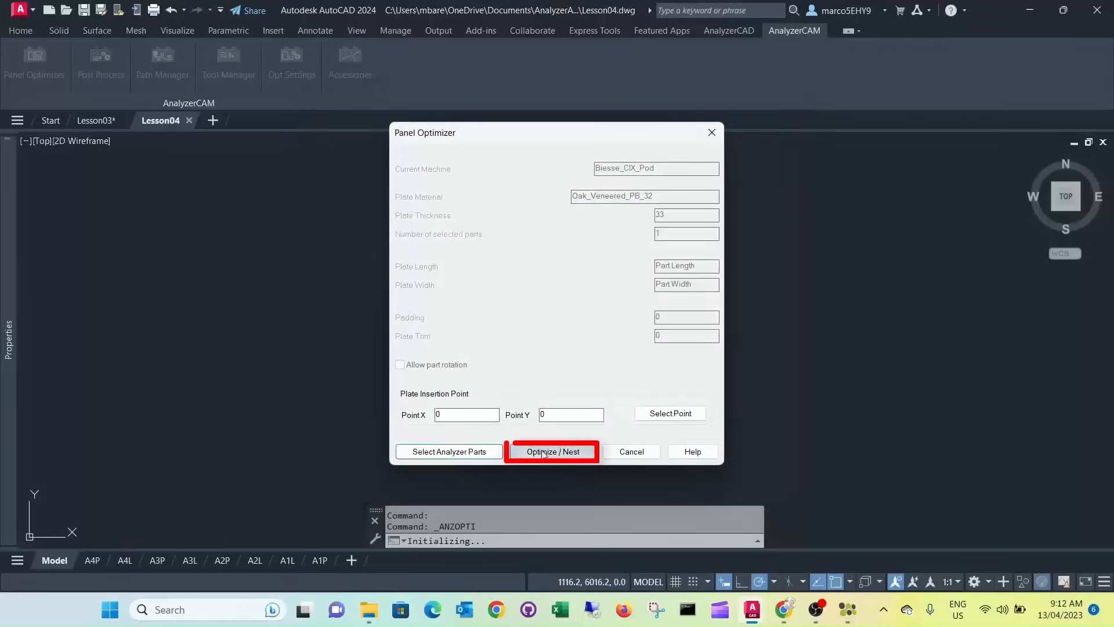
left_click(552, 451)
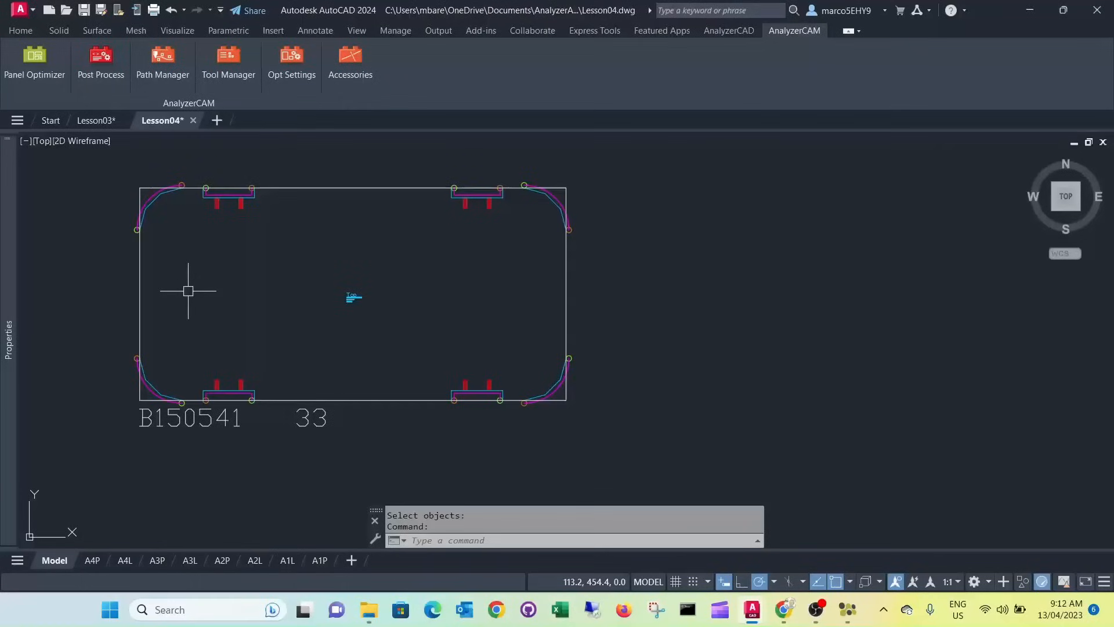
mouse_move(169, 367)
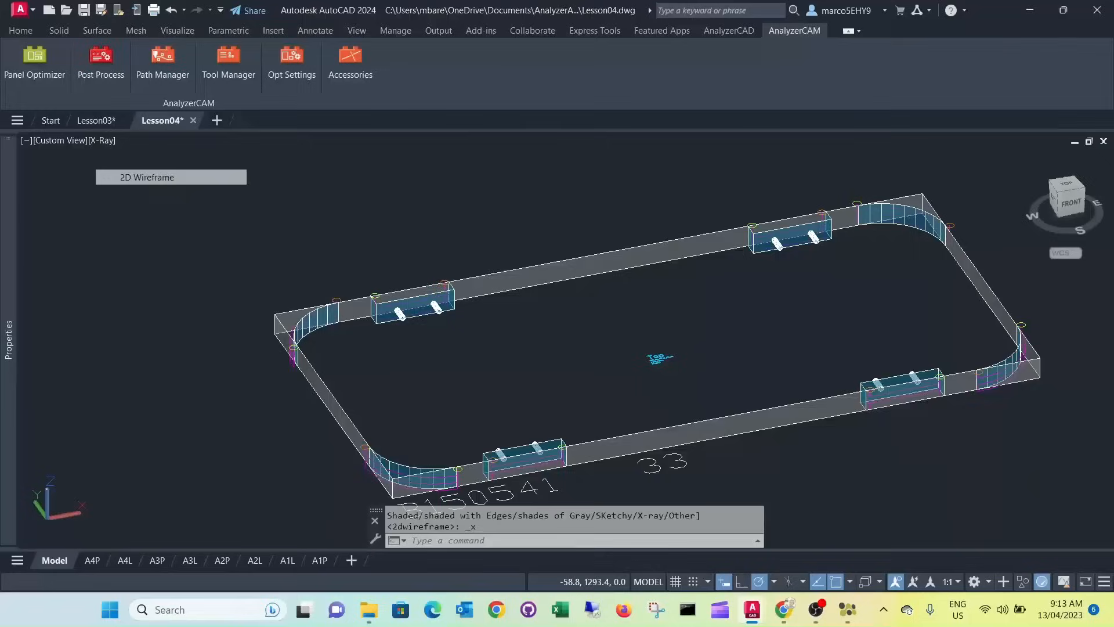
left_click(146, 177)
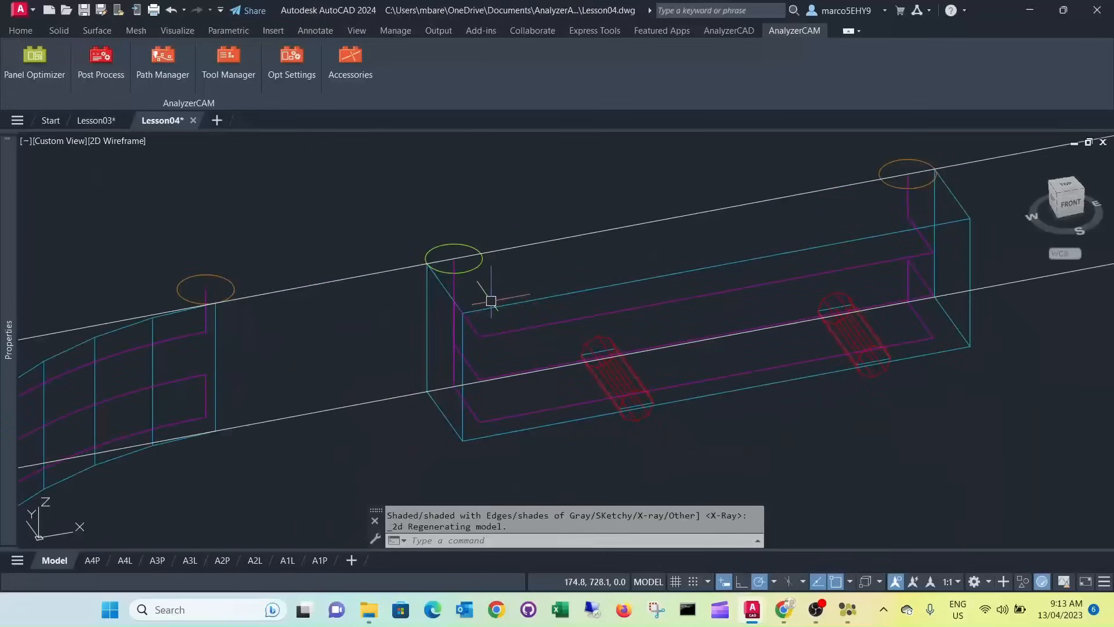
mouse_move(878, 191)
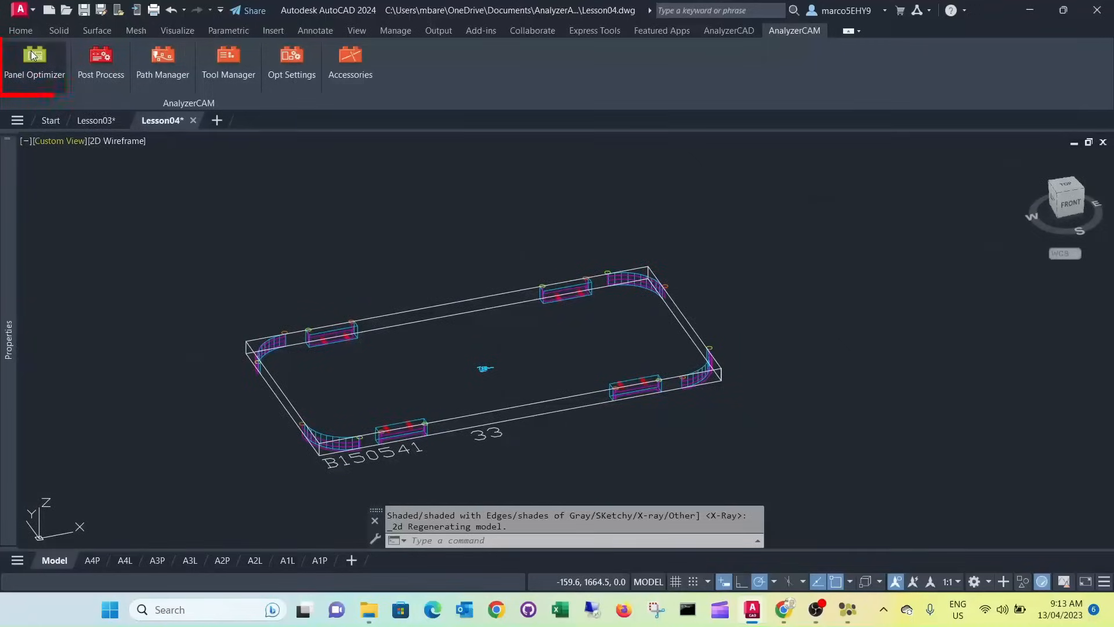
mouse_move(34, 60)
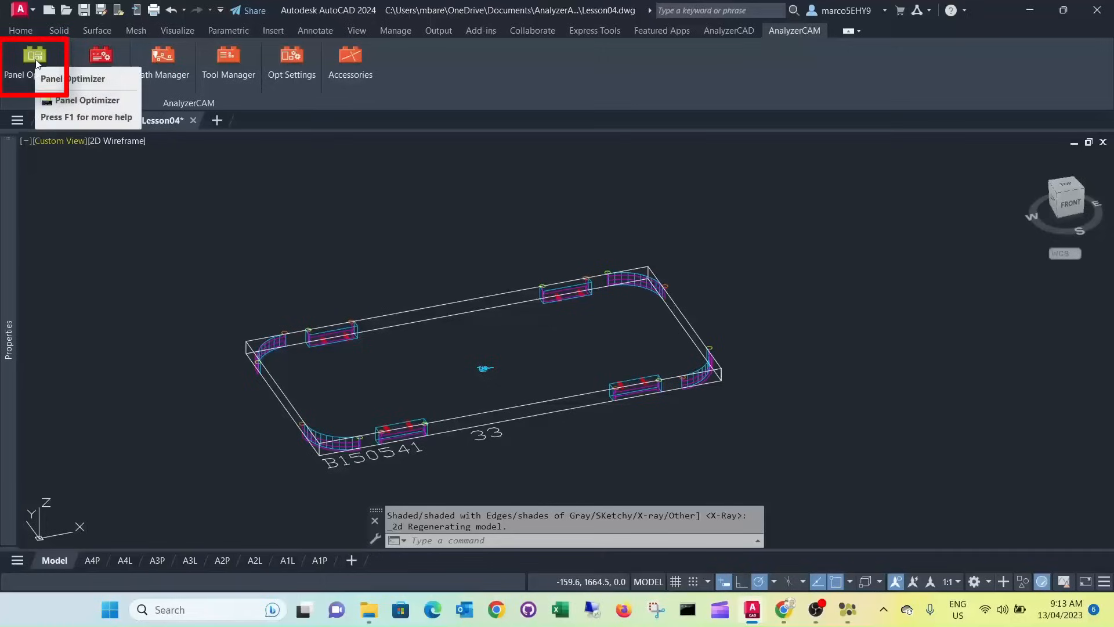
- Clear the tabletop parts and load the Solid Oak .dxt file with the four legs
left_click(89, 100)
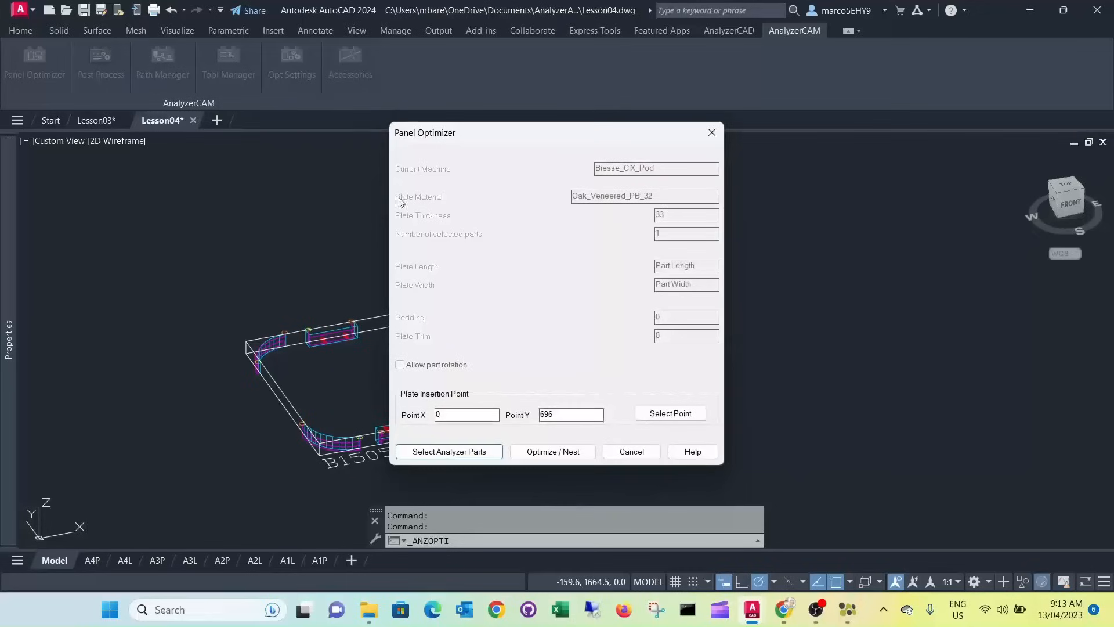
left_click(448, 451)
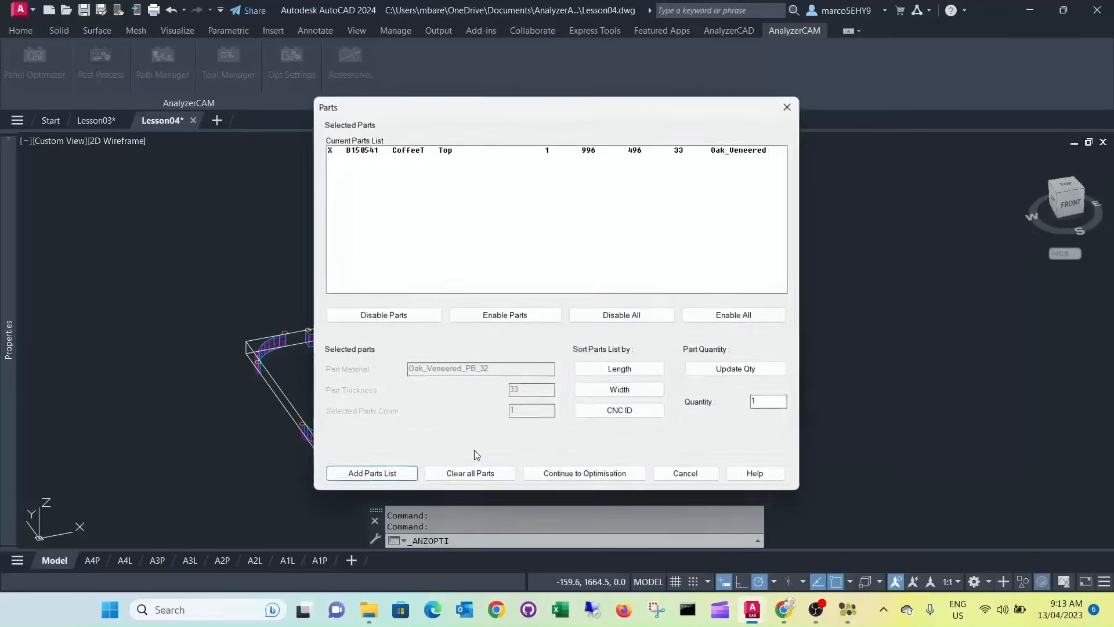
left_click(470, 472)
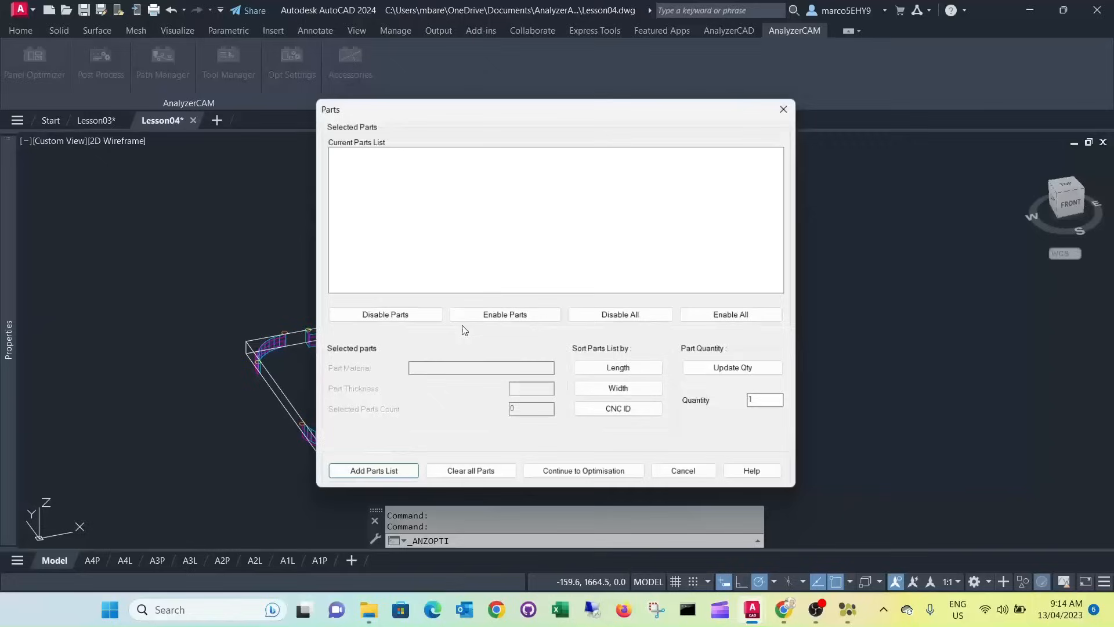
left_click(373, 470)
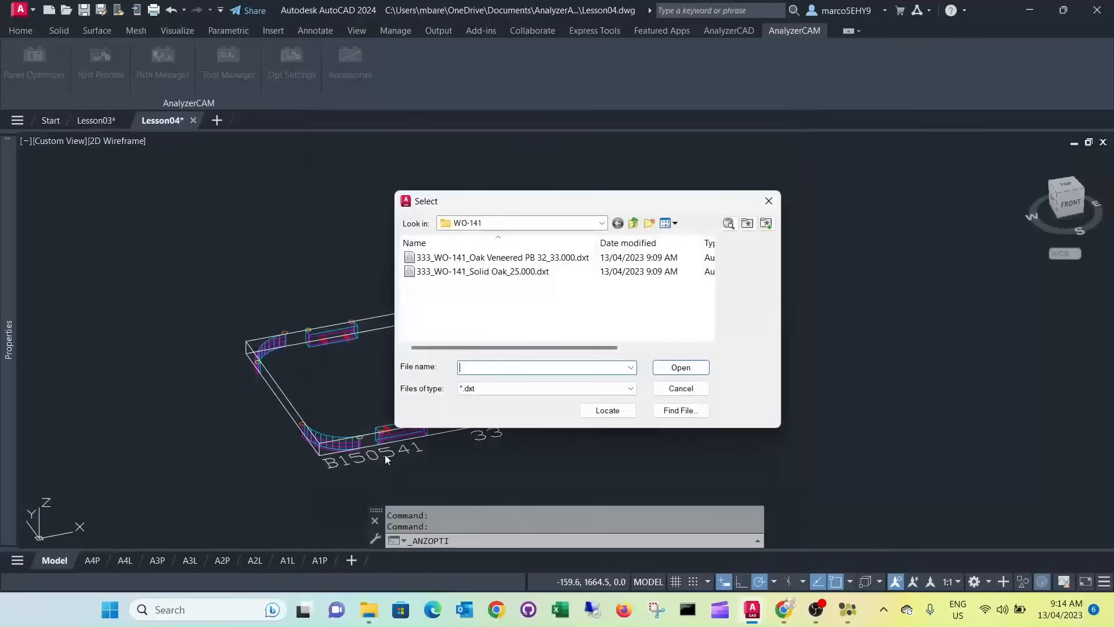
left_click(483, 271)
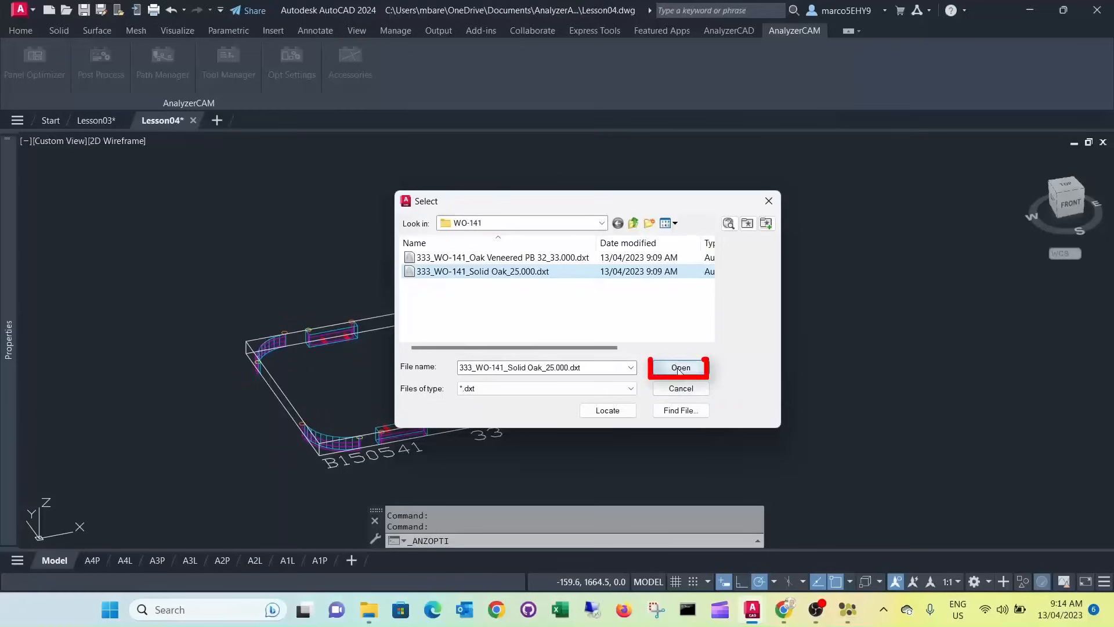
left_click(679, 368)
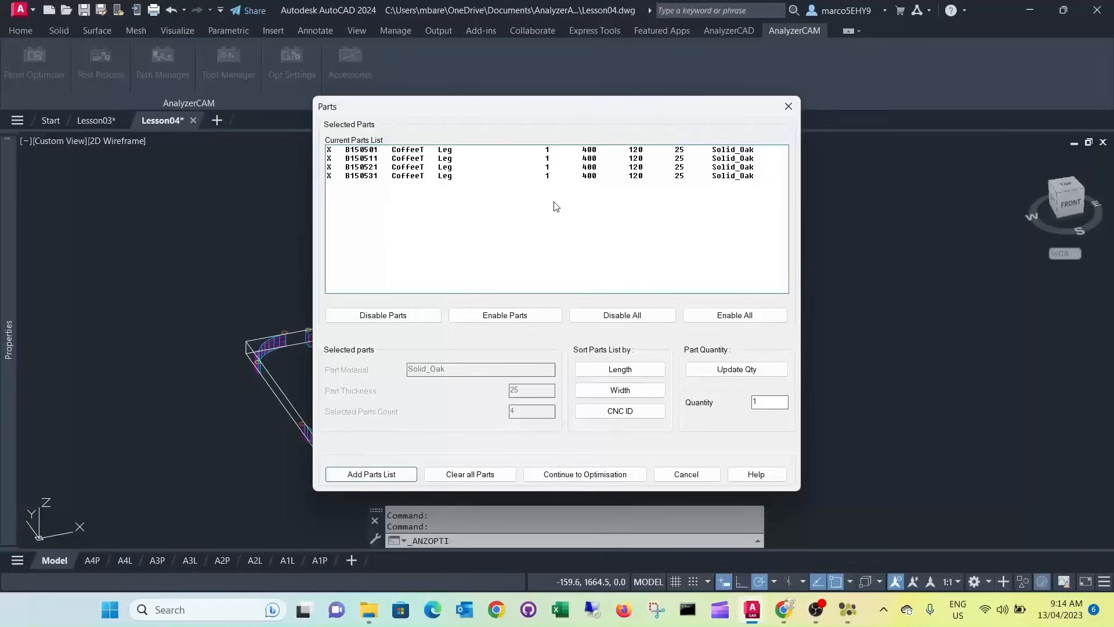
- Continue to optimisation and nest the four legs B150501–B150531 onto plates
left_click(583, 474)
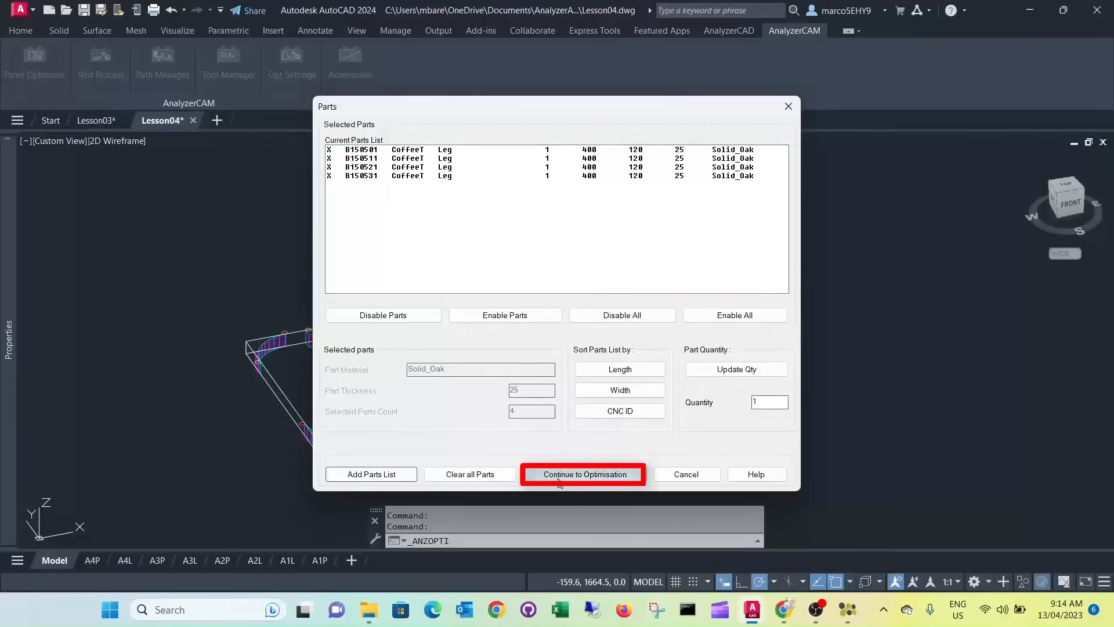
left_click(584, 473)
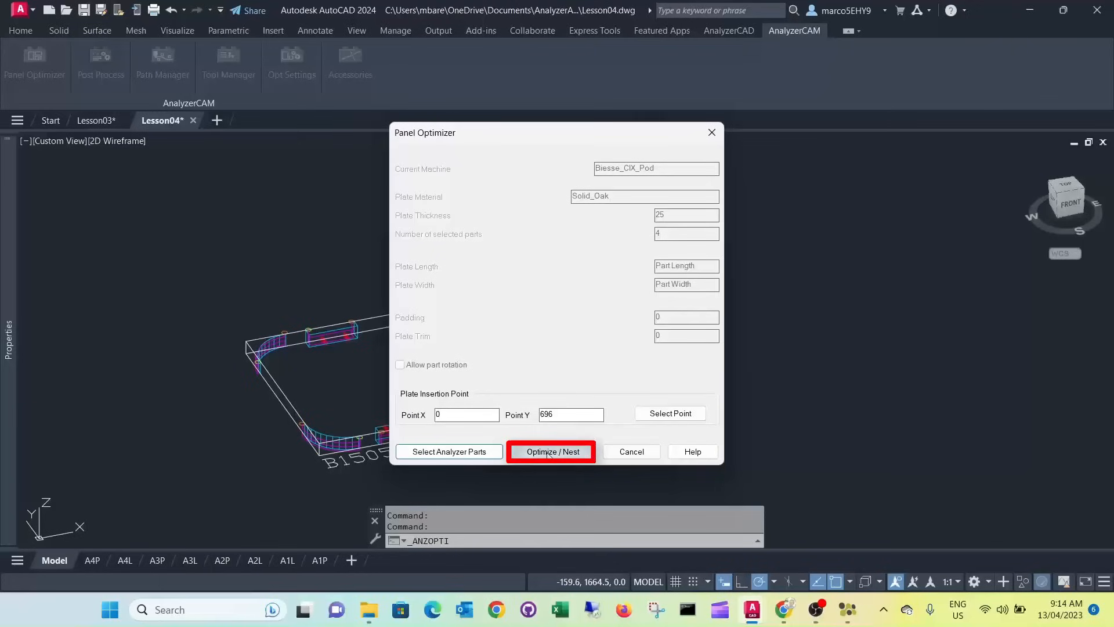
left_click(551, 451)
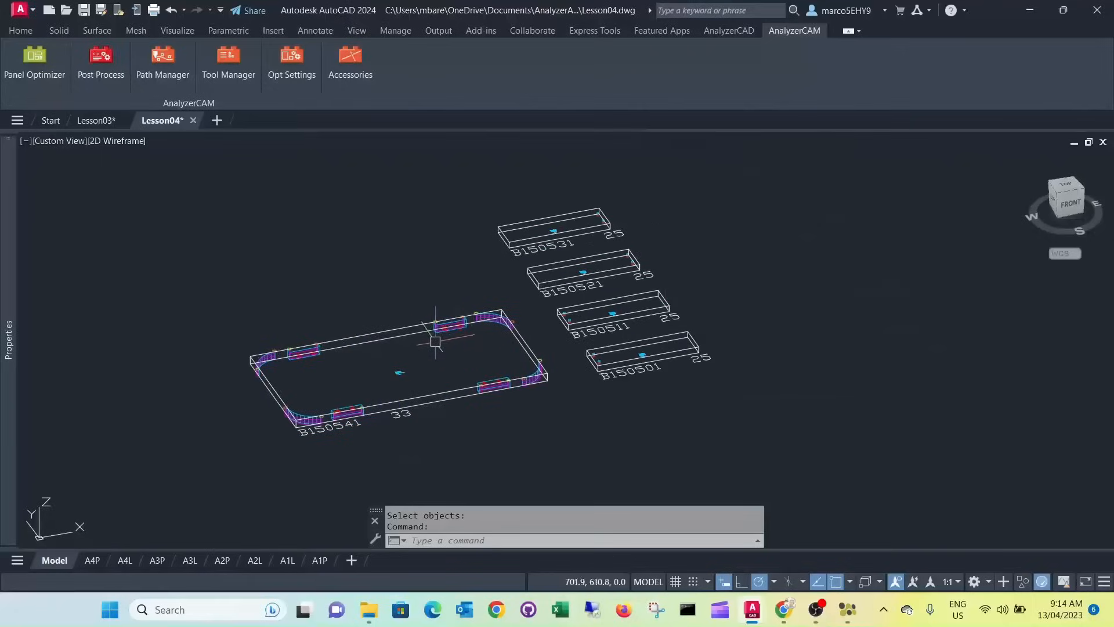
mouse_move(399, 347)
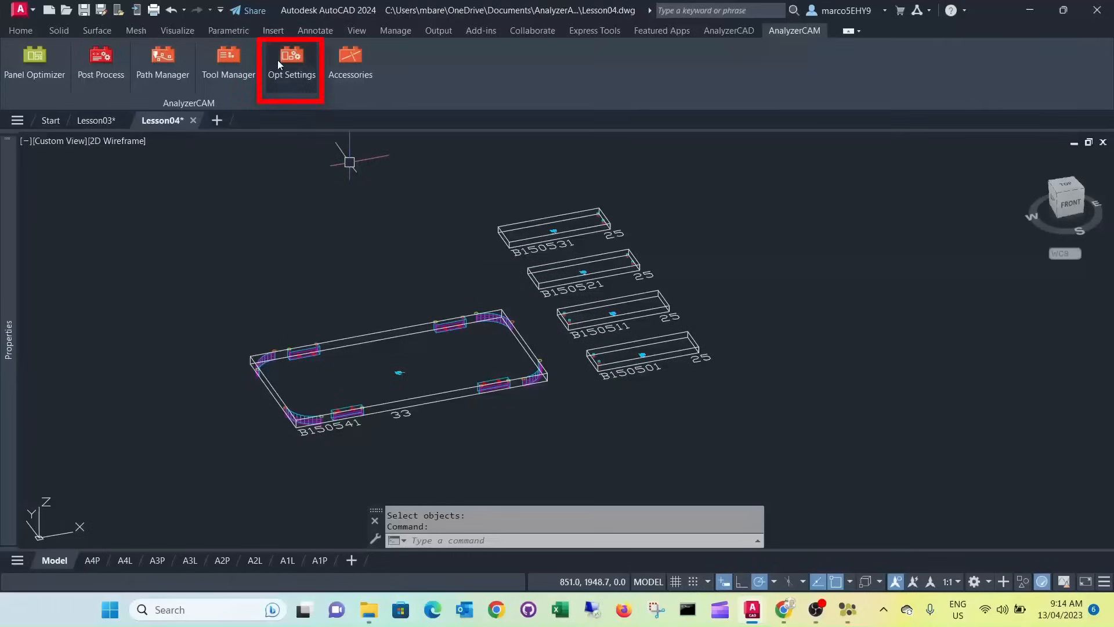
- Review optimizer defaults (plate spacing 200, Y max count 10) and cancel without changes
left_click(290, 64)
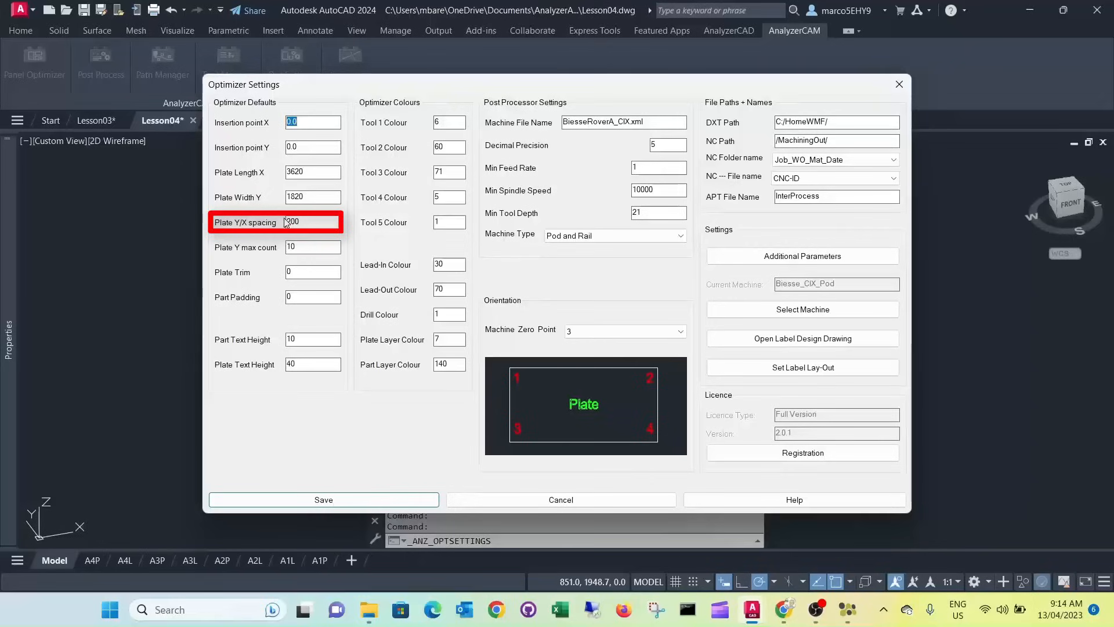
left_click(312, 246)
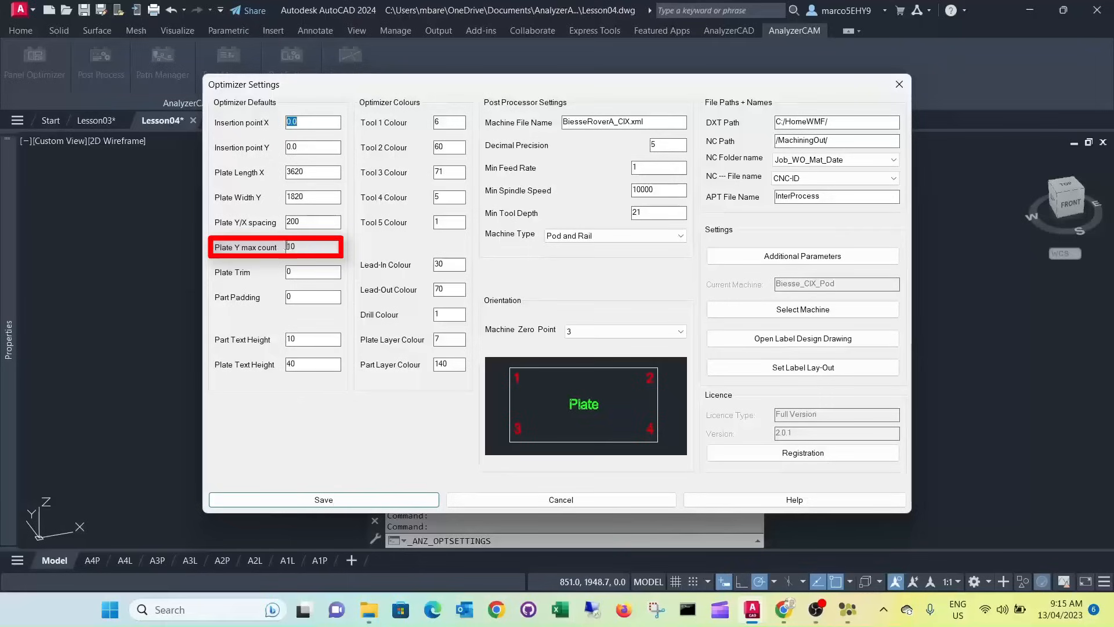
type("10")
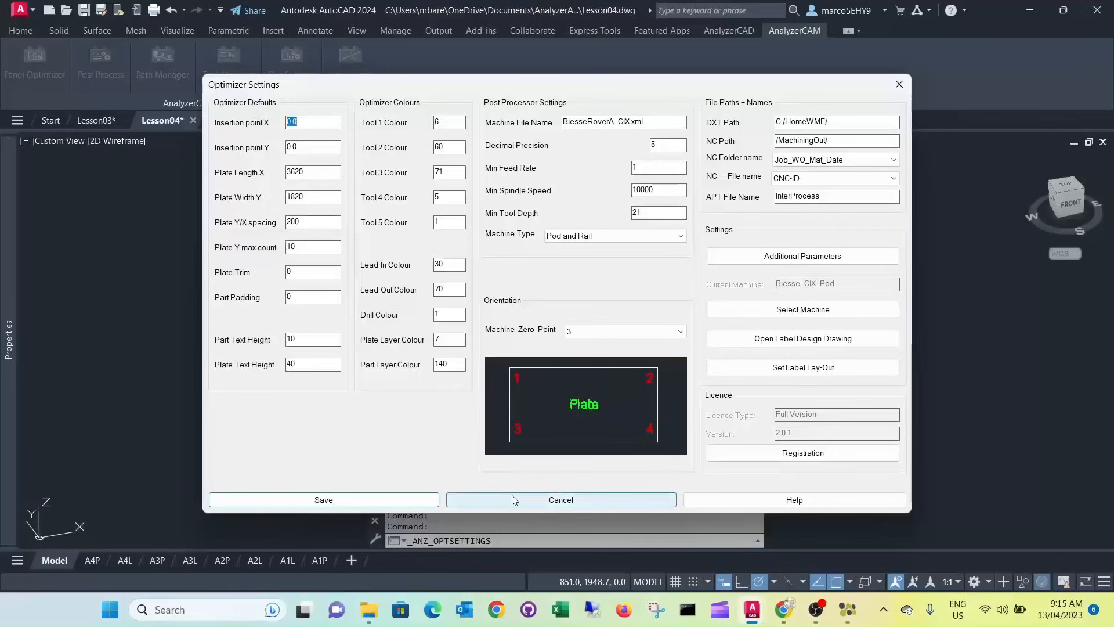
left_click(559, 499)
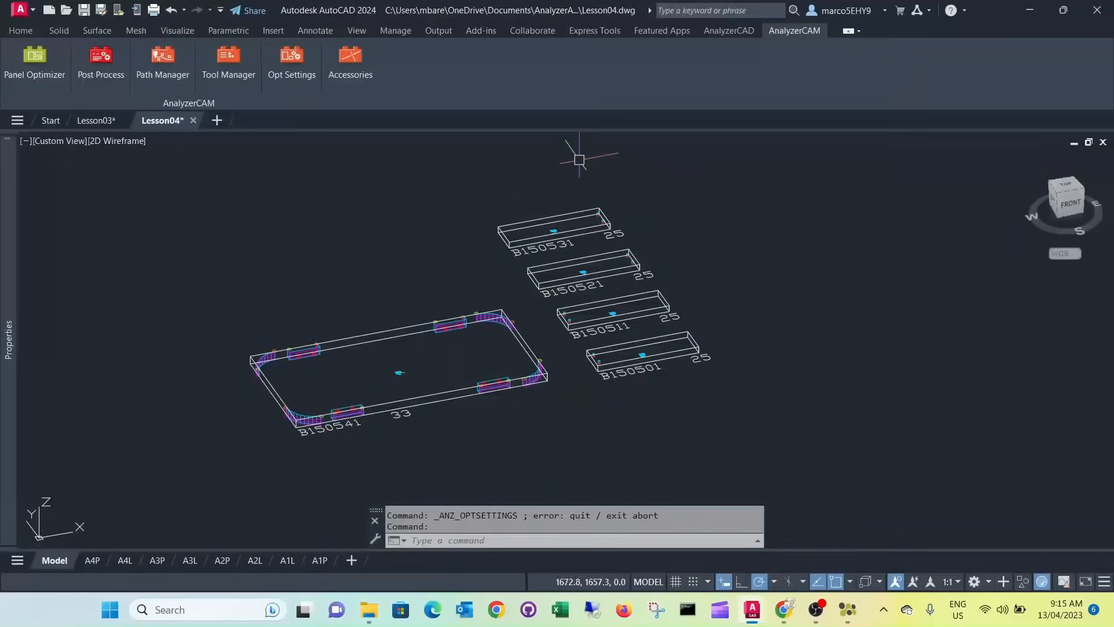
mouse_move(646, 189)
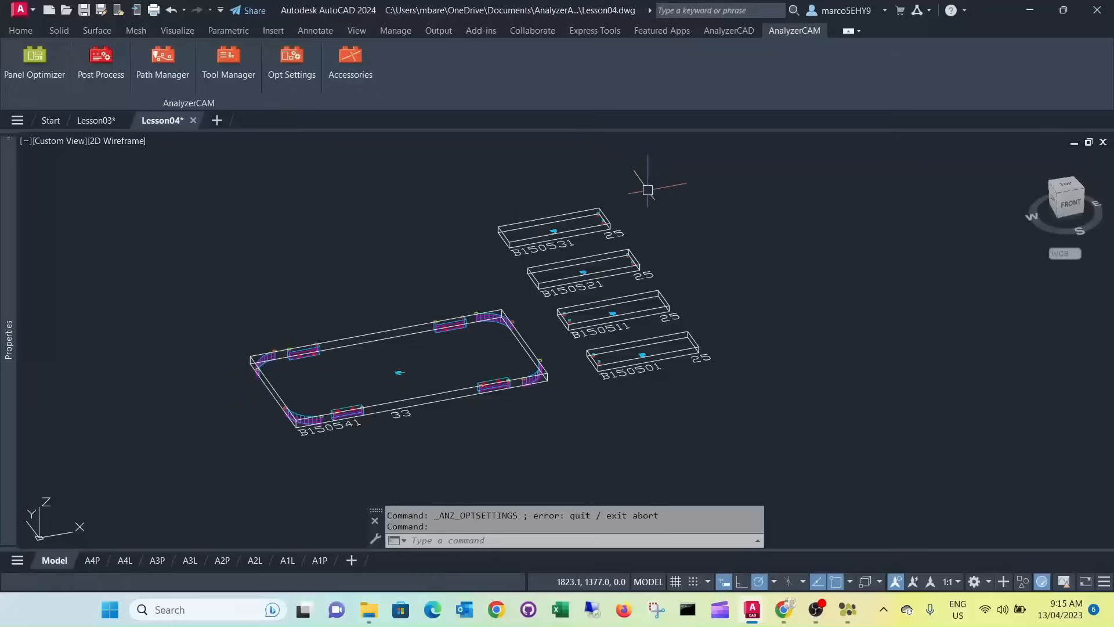
mouse_move(648, 235)
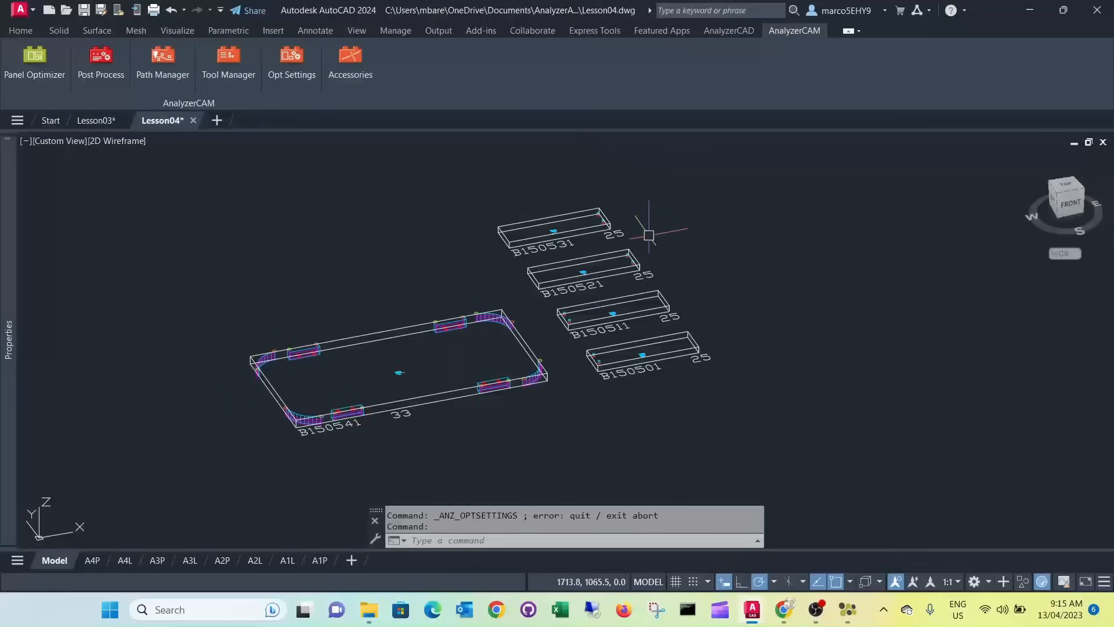
mouse_move(527, 303)
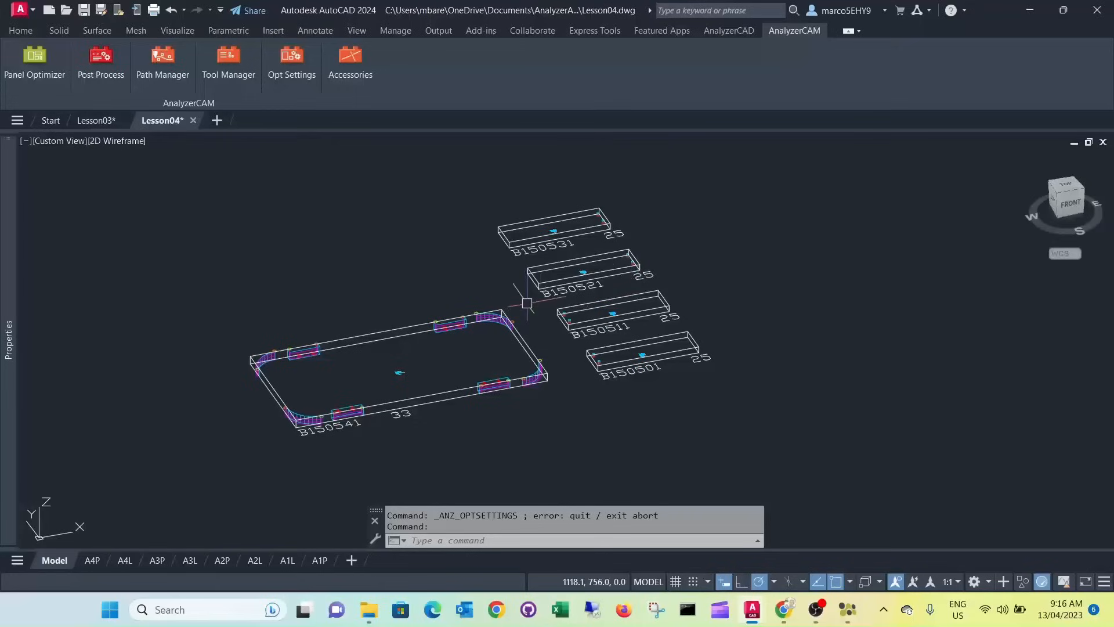
mouse_move(526, 303)
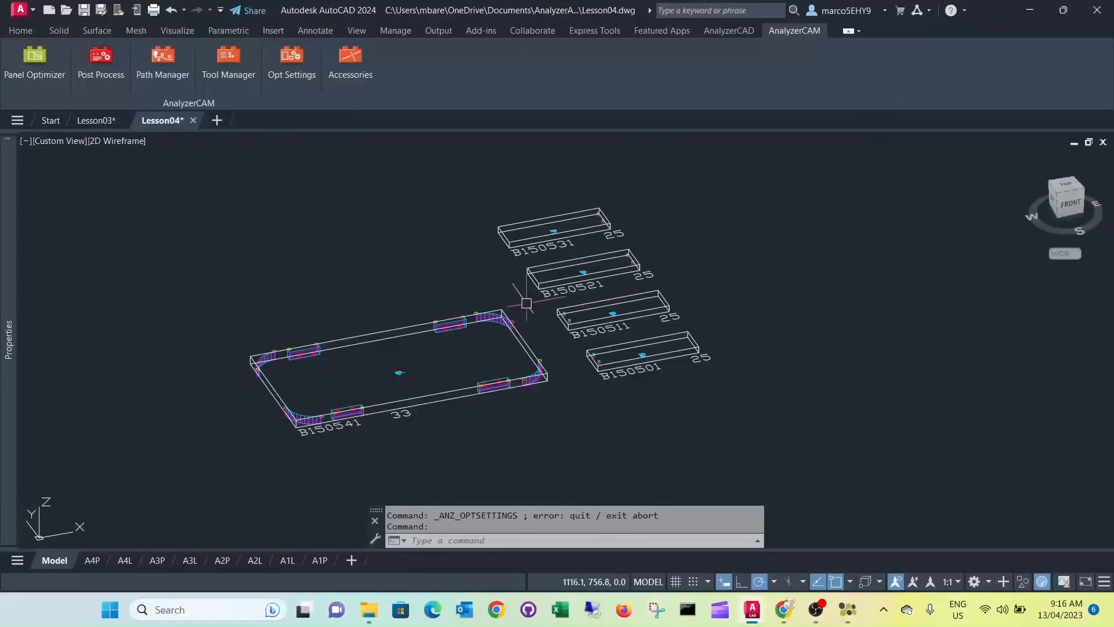
left_click(642, 355)
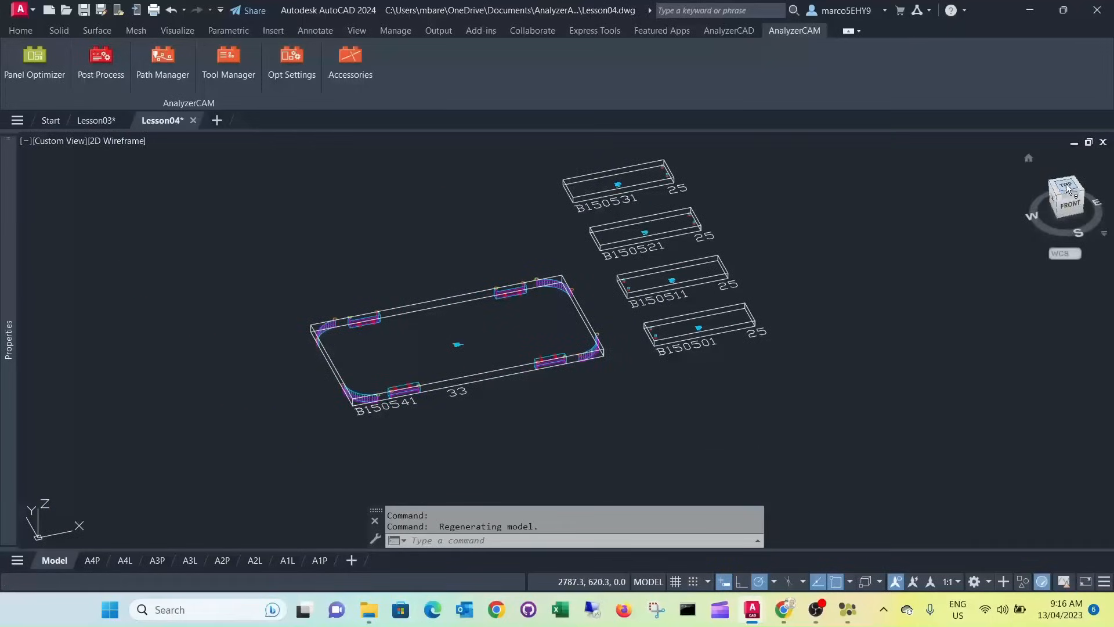
left_click(1066, 191)
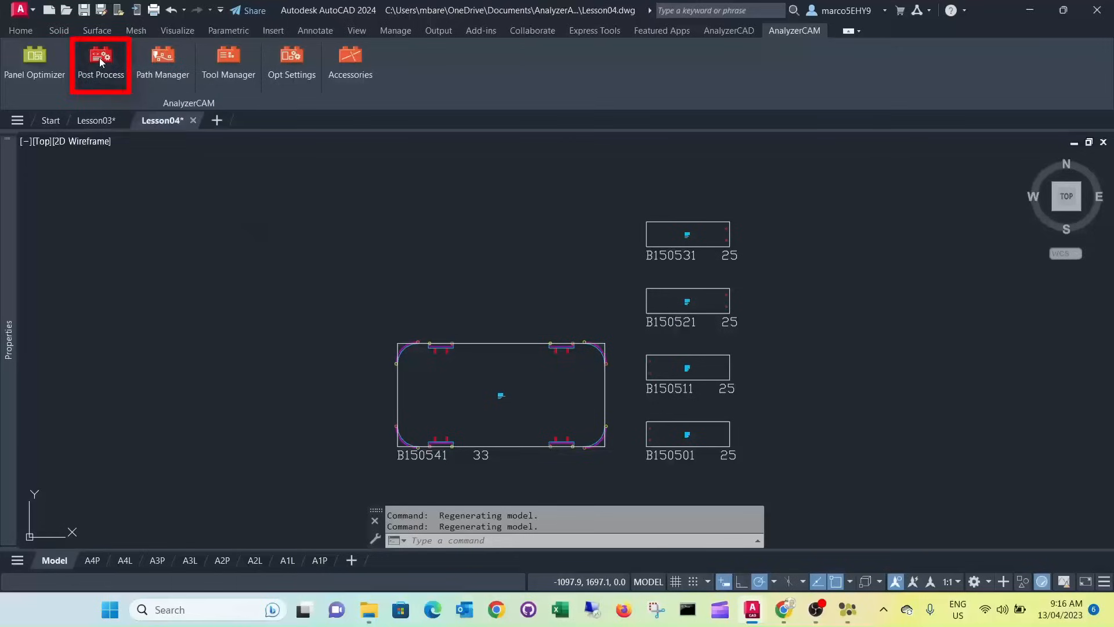
- Post-process the selected tabletop plate B150541, creating one NC file
left_click(99, 61)
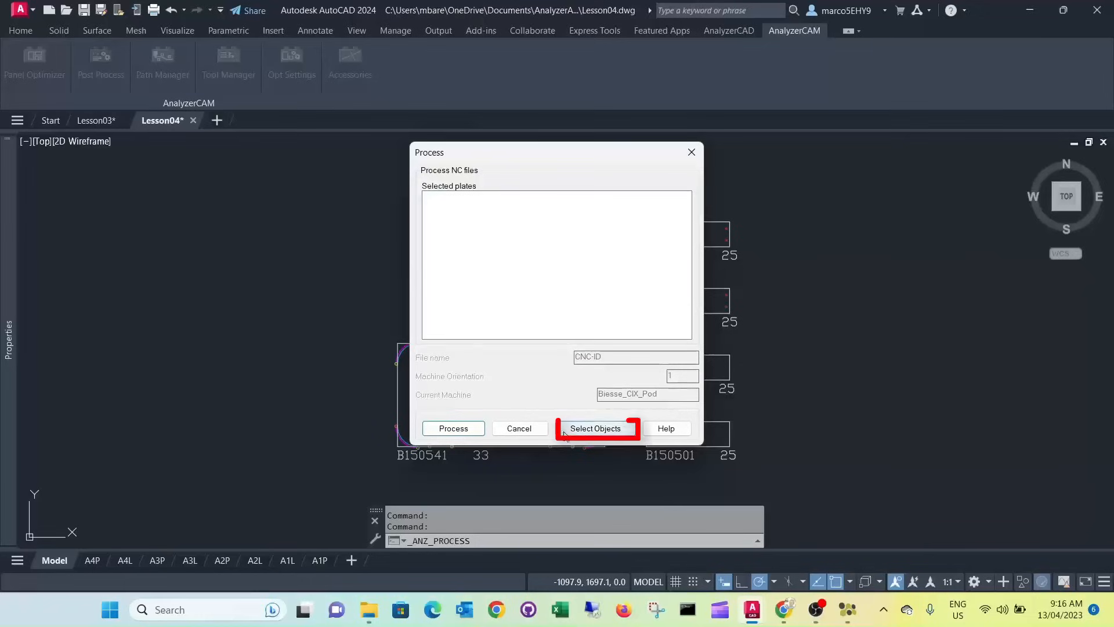
left_click(595, 429)
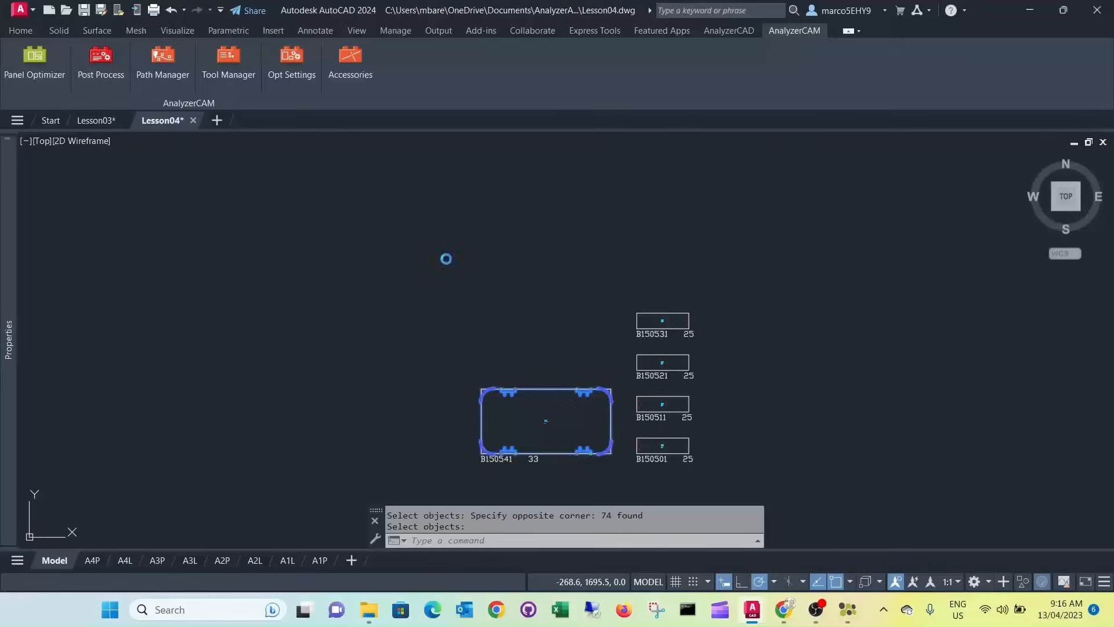
left_click(100, 60)
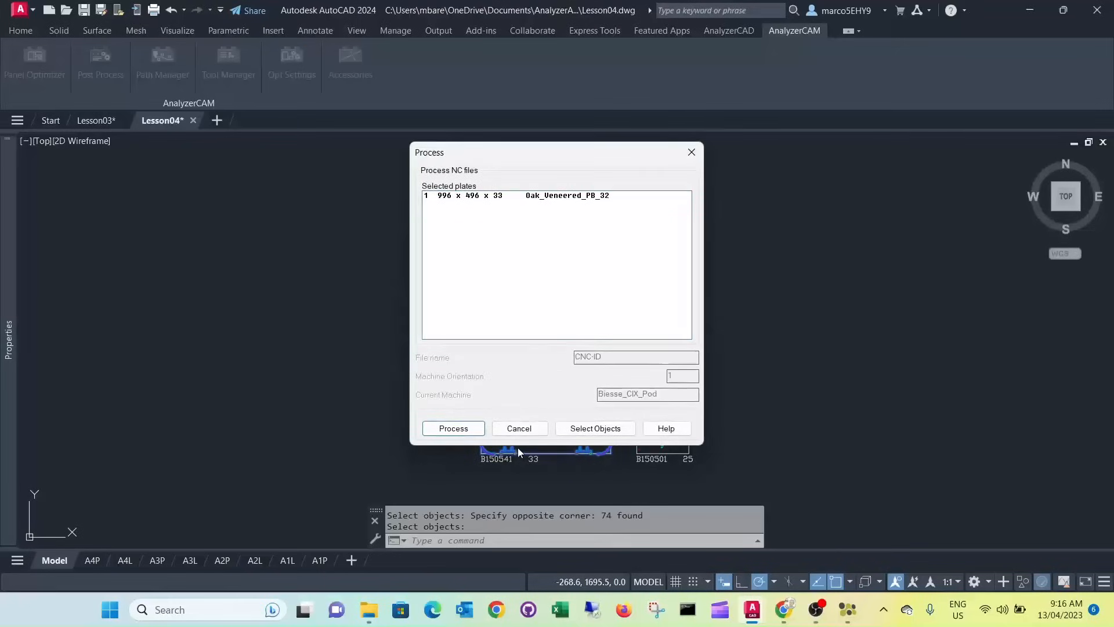
left_click(452, 428)
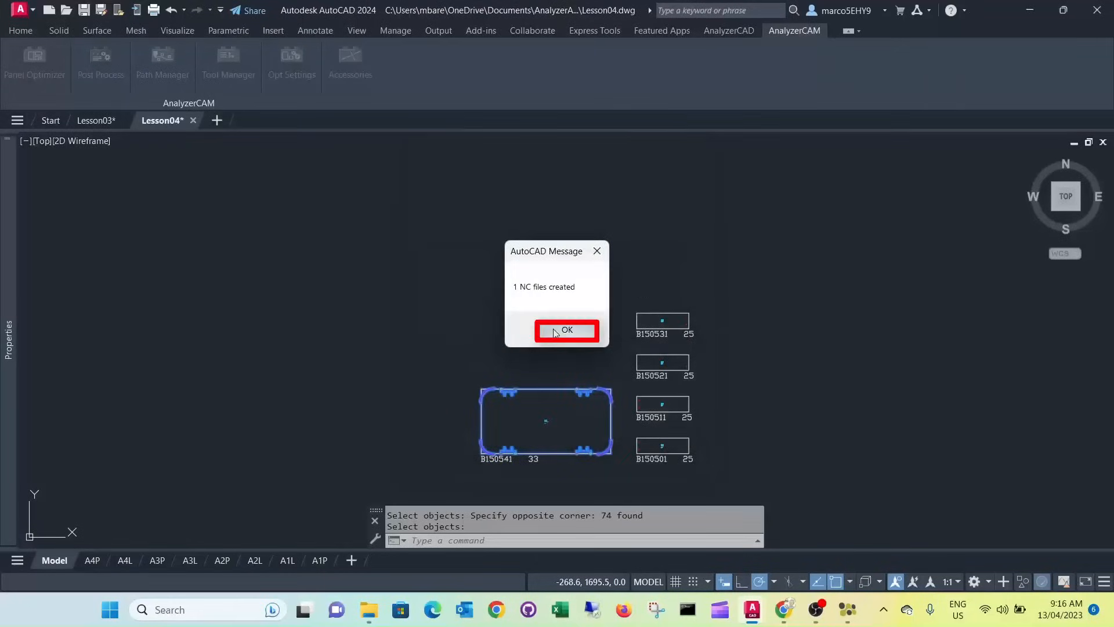
left_click(567, 329)
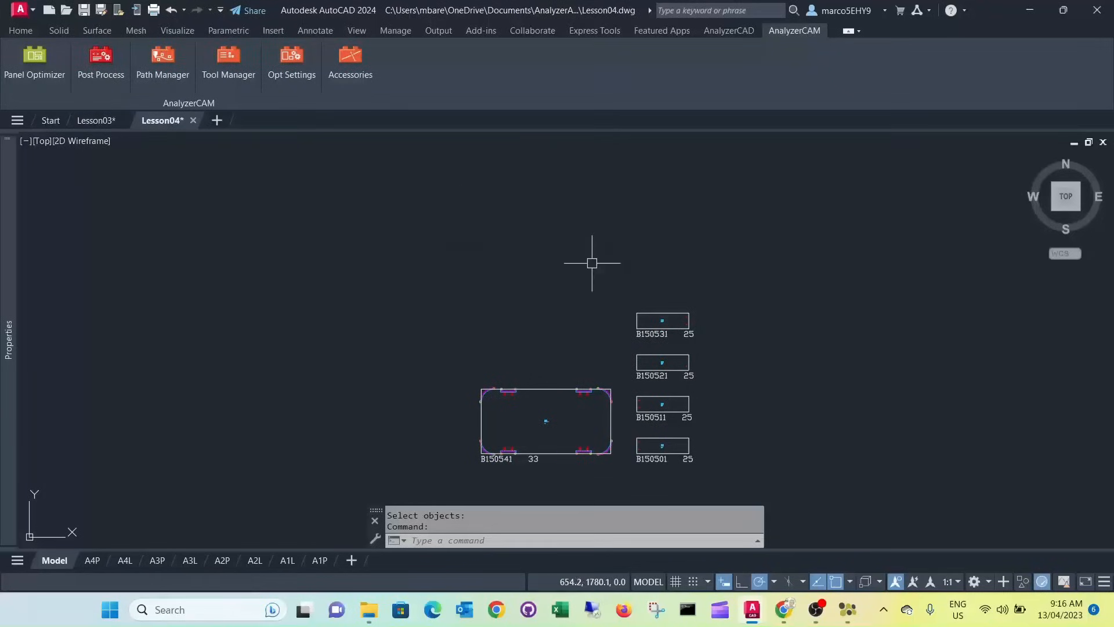
left_click(100, 63)
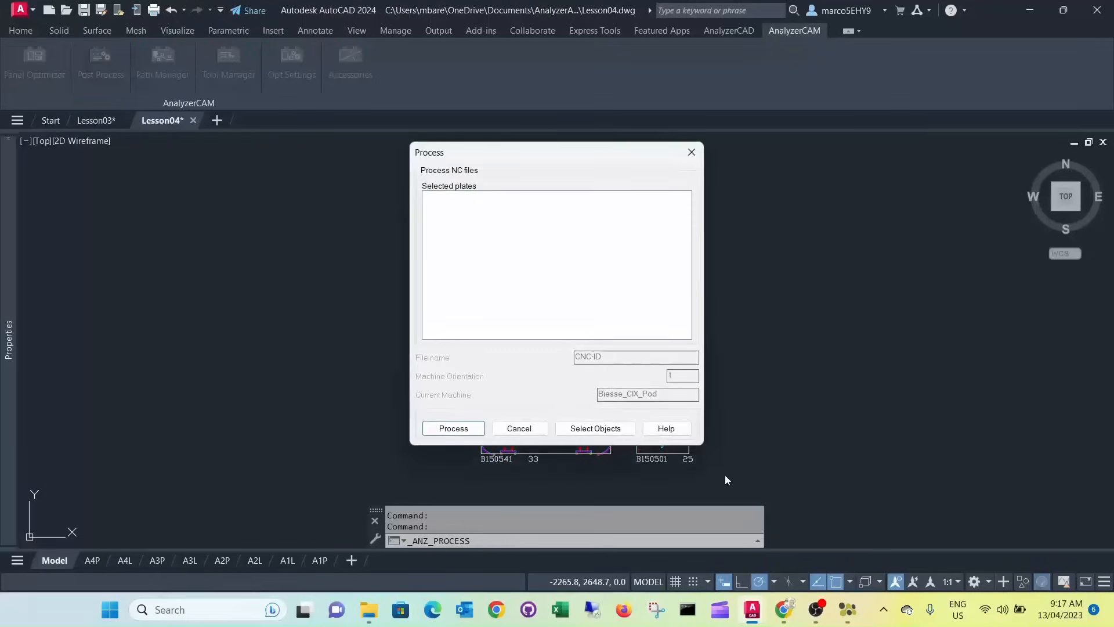
- Post-process the four selected leg plates B150501–B150531, creating four NC files
left_click(594, 428)
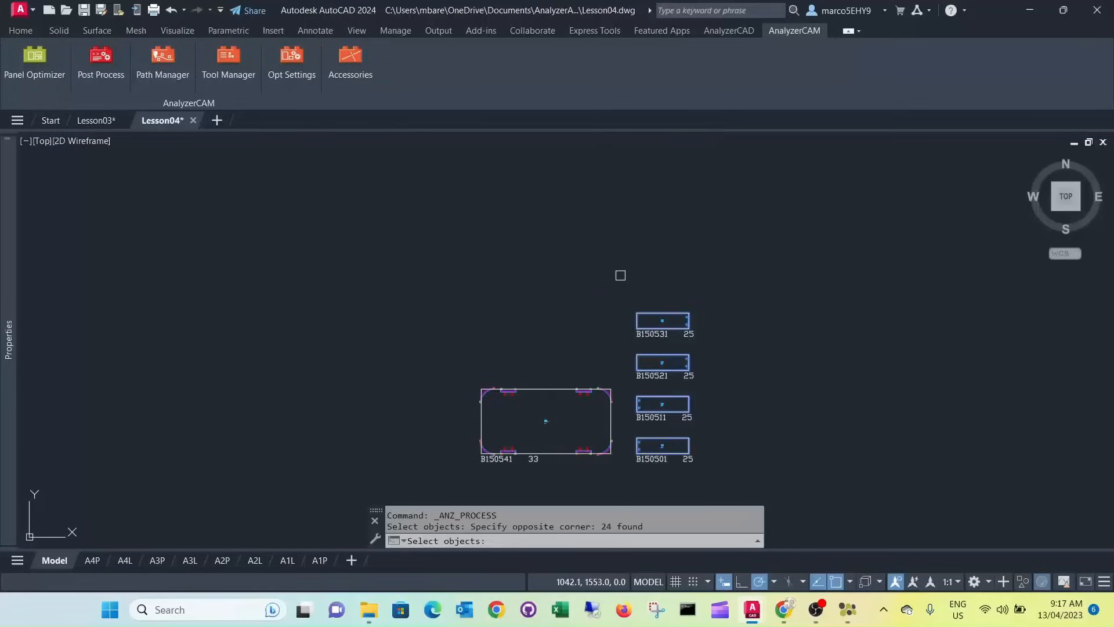
left_click(100, 62)
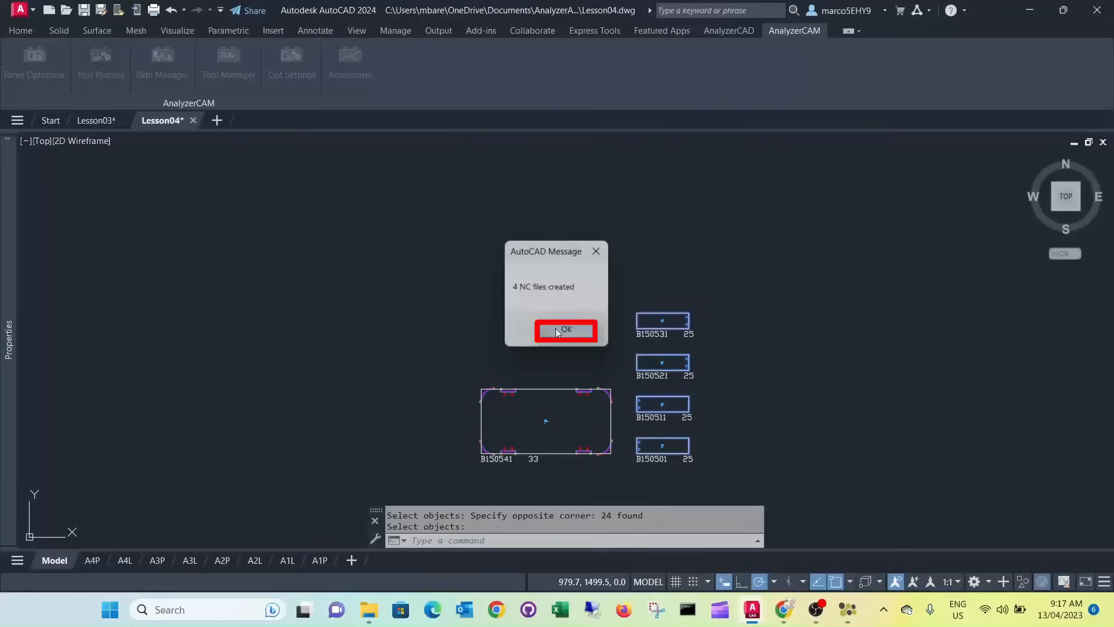
left_click(565, 331)
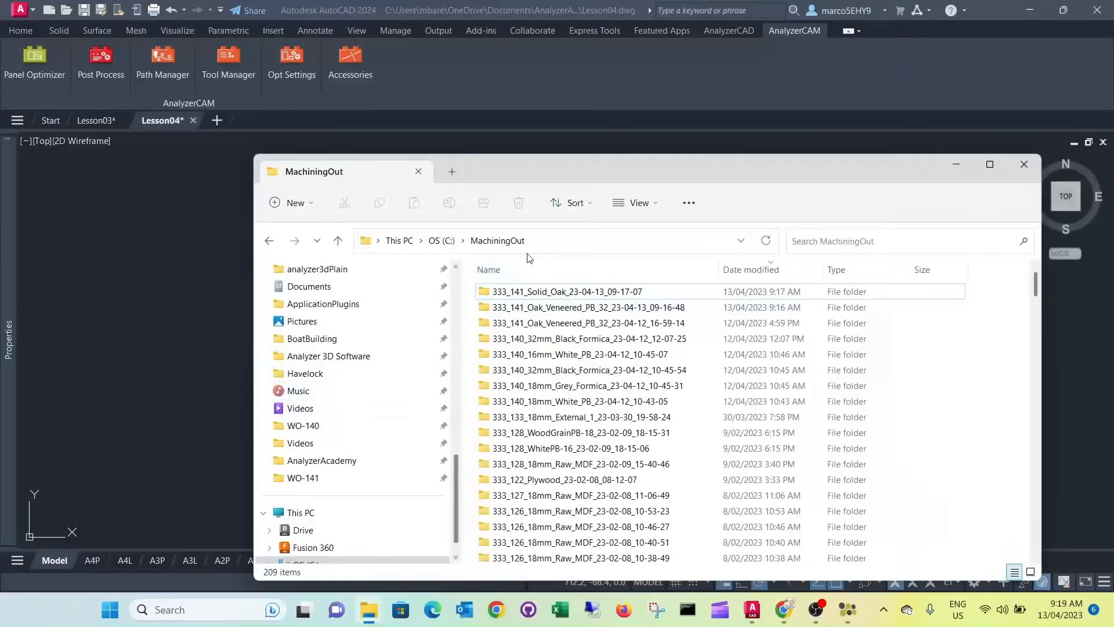
- Inspect the Oak_Veneered_PB_32 folder with B150541.cix, then the Solid_Oak folder with four leg CIX files
left_click(567, 291)
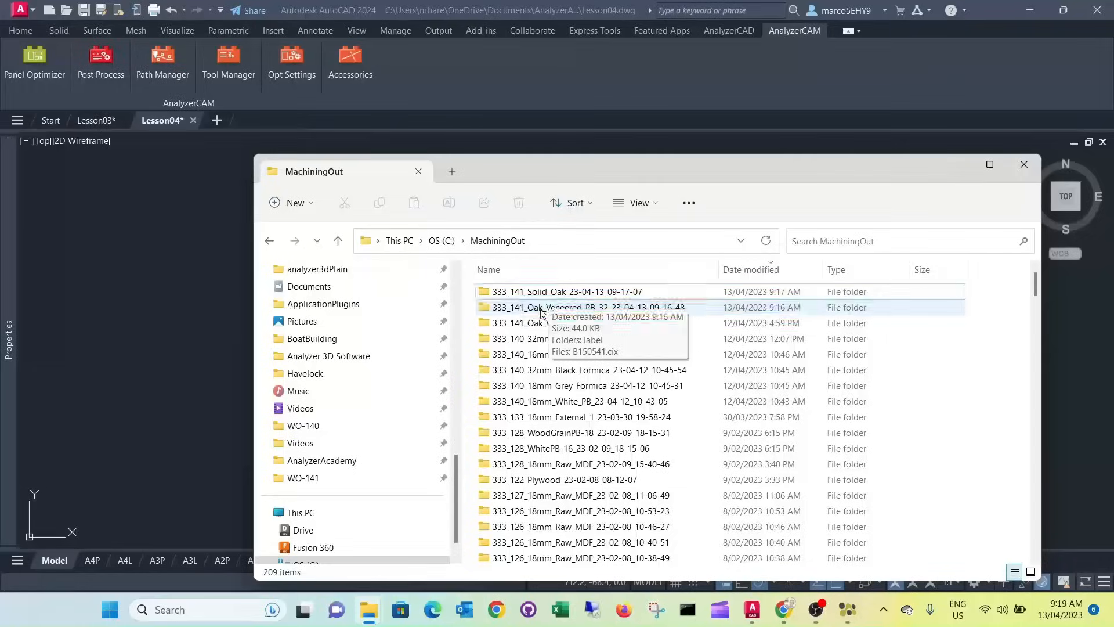
double_click(566, 306)
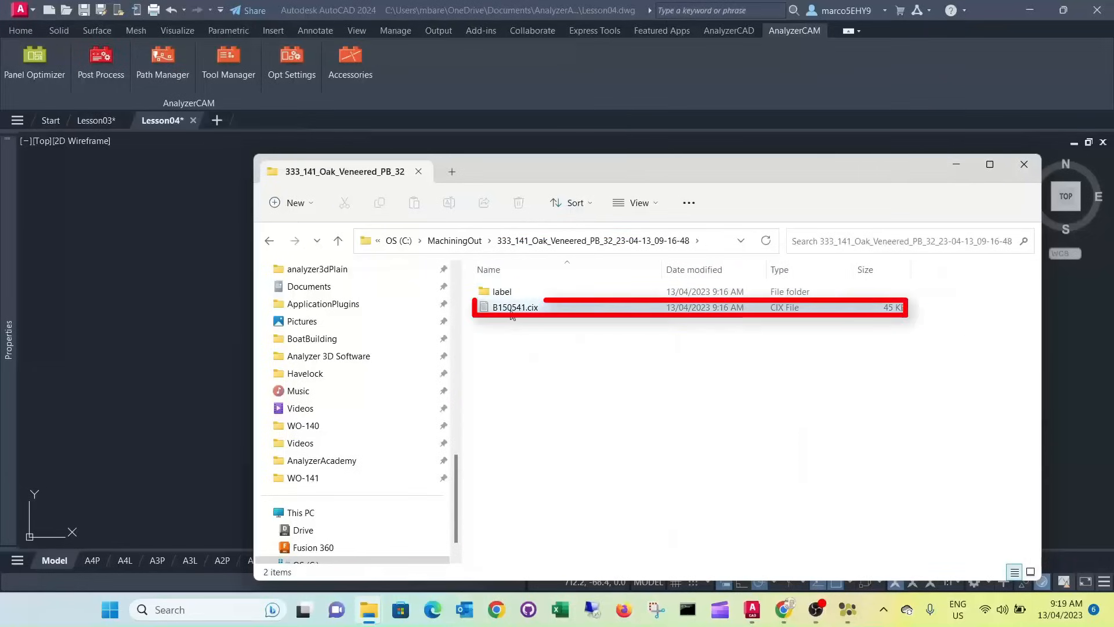
mouse_move(515, 306)
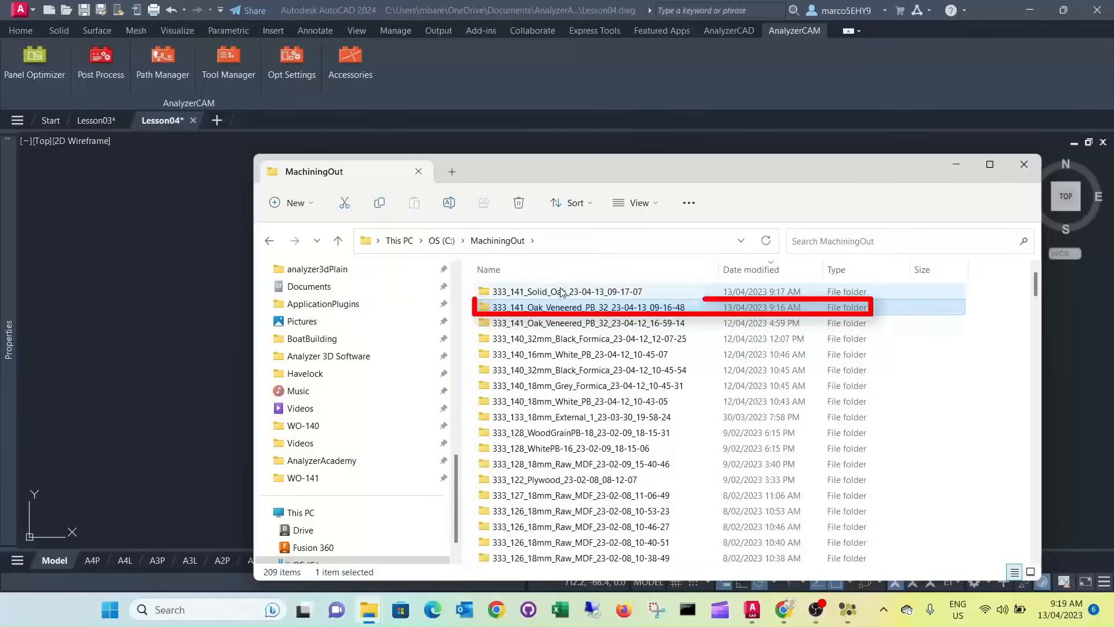
double_click(567, 291)
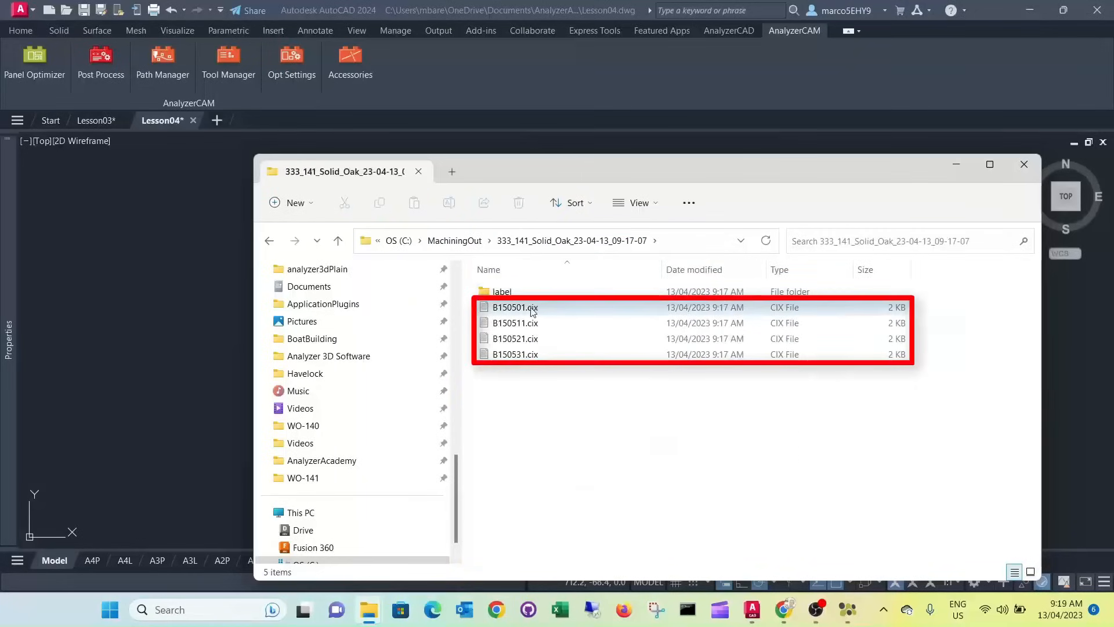
mouse_move(516, 306)
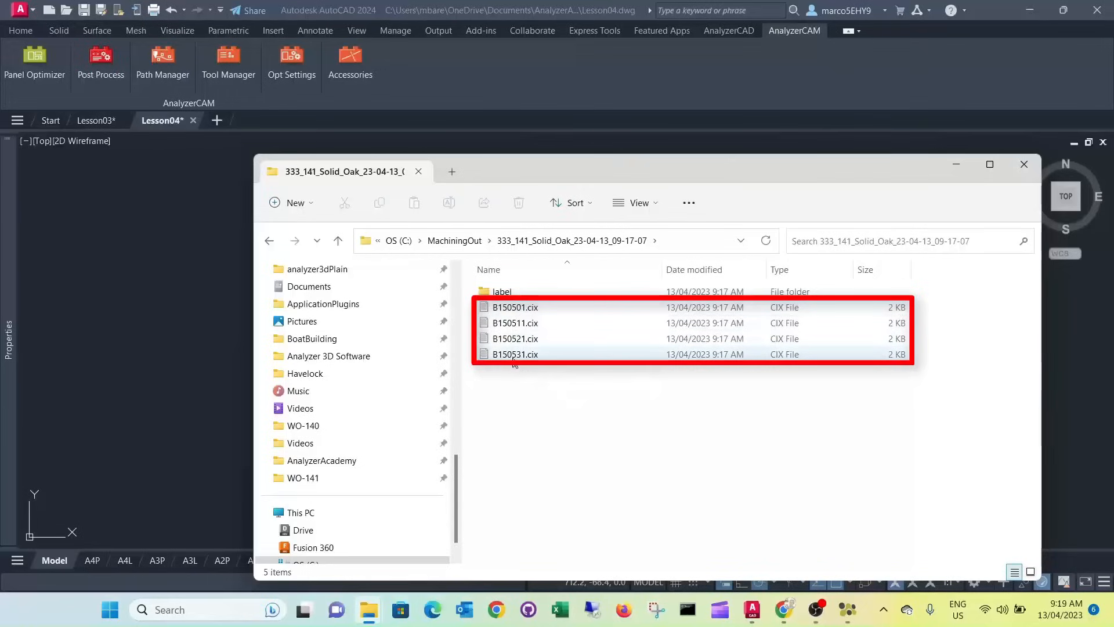
mouse_move(516, 360)
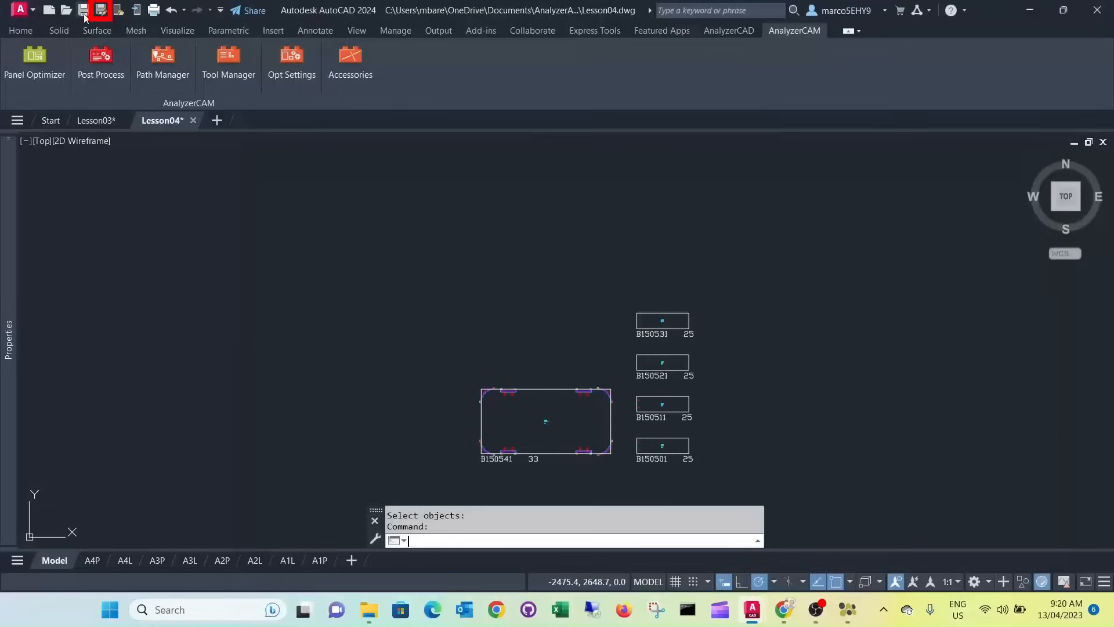
- Save the Lesson04 drawing with the tabletop and four leg plates
left_click(100, 10)
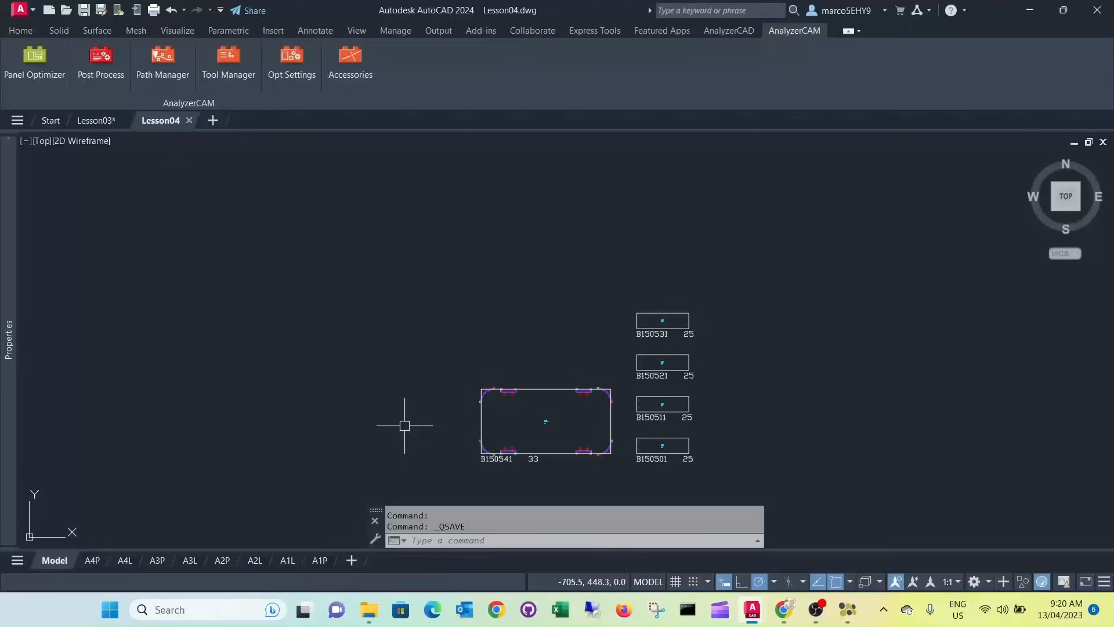
mouse_move(543, 240)
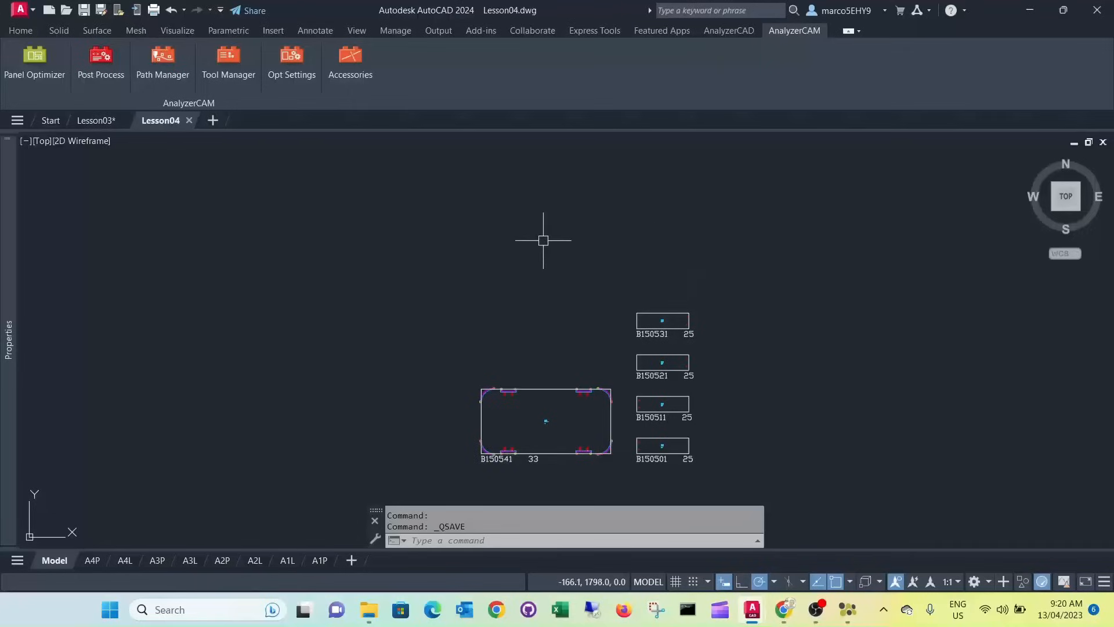
mouse_move(318, 510)
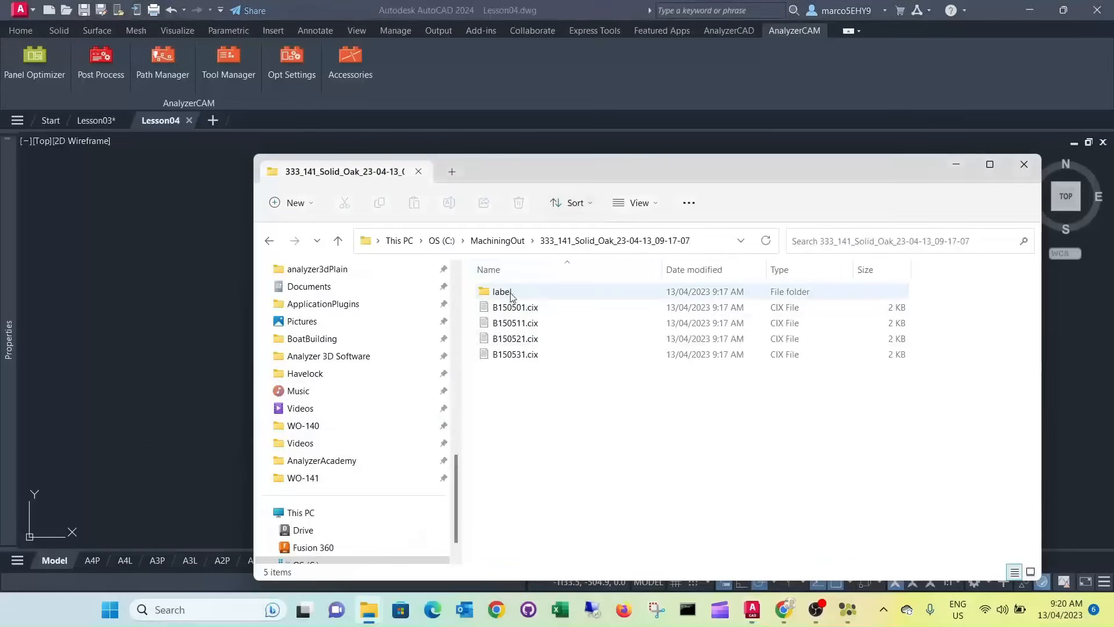
- Return to MachiningOut and show the Oak_Veneered_PB_32 folder holding B150541.cix
left_click(501, 292)
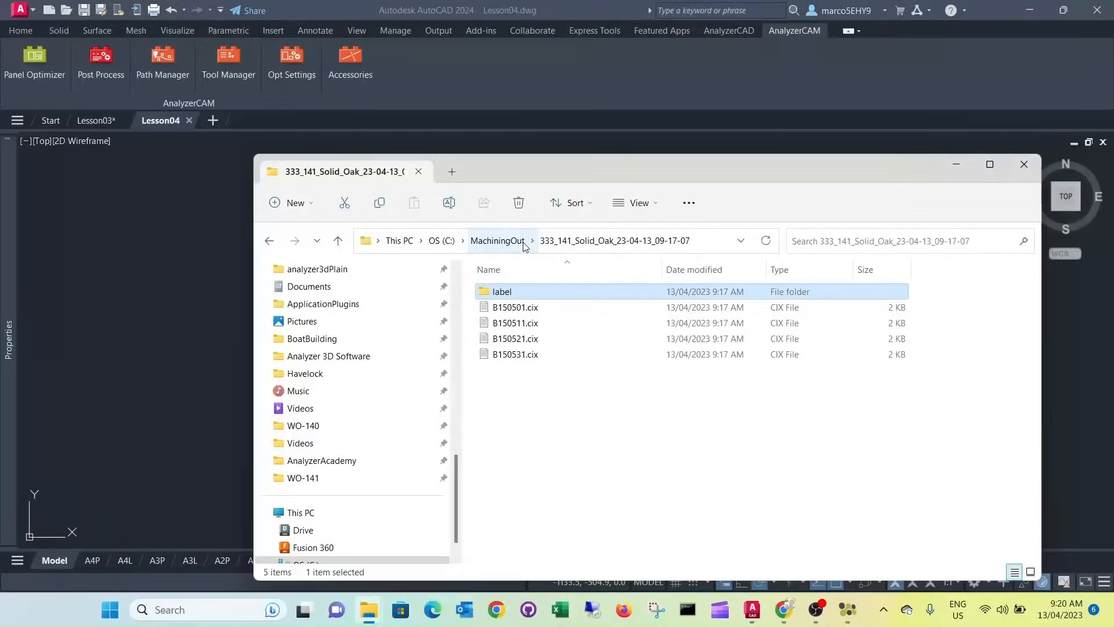
left_click(497, 240)
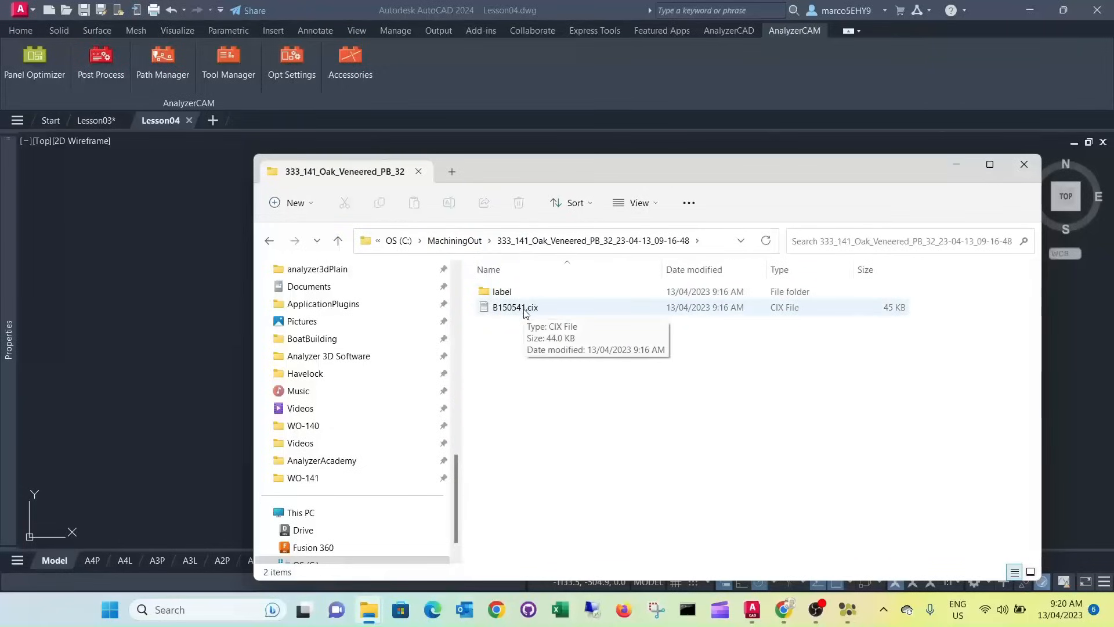
mouse_move(516, 407)
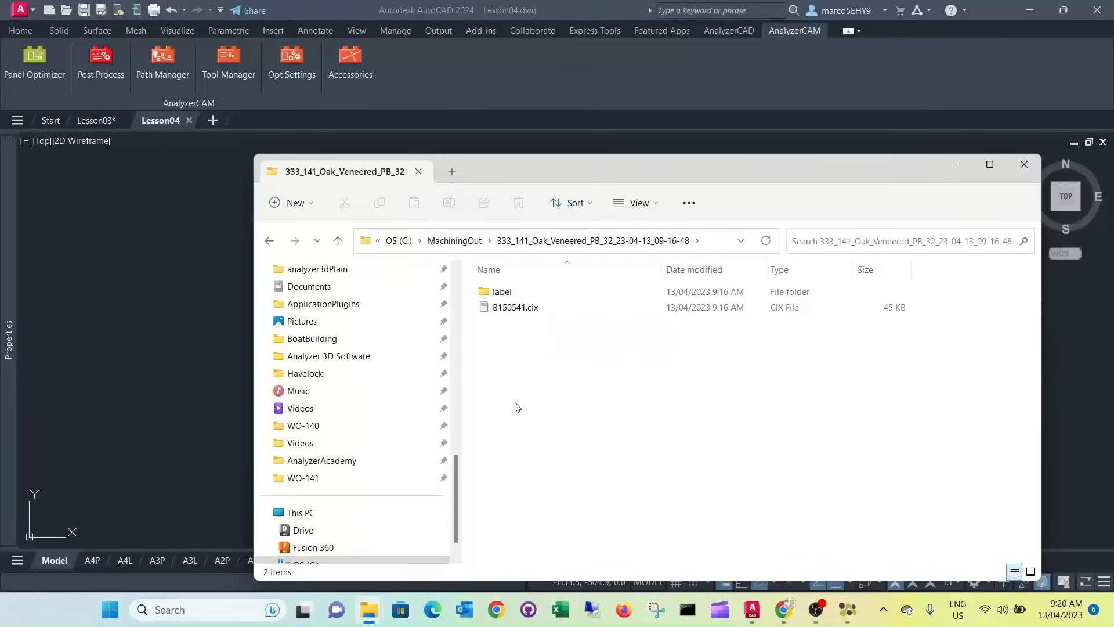